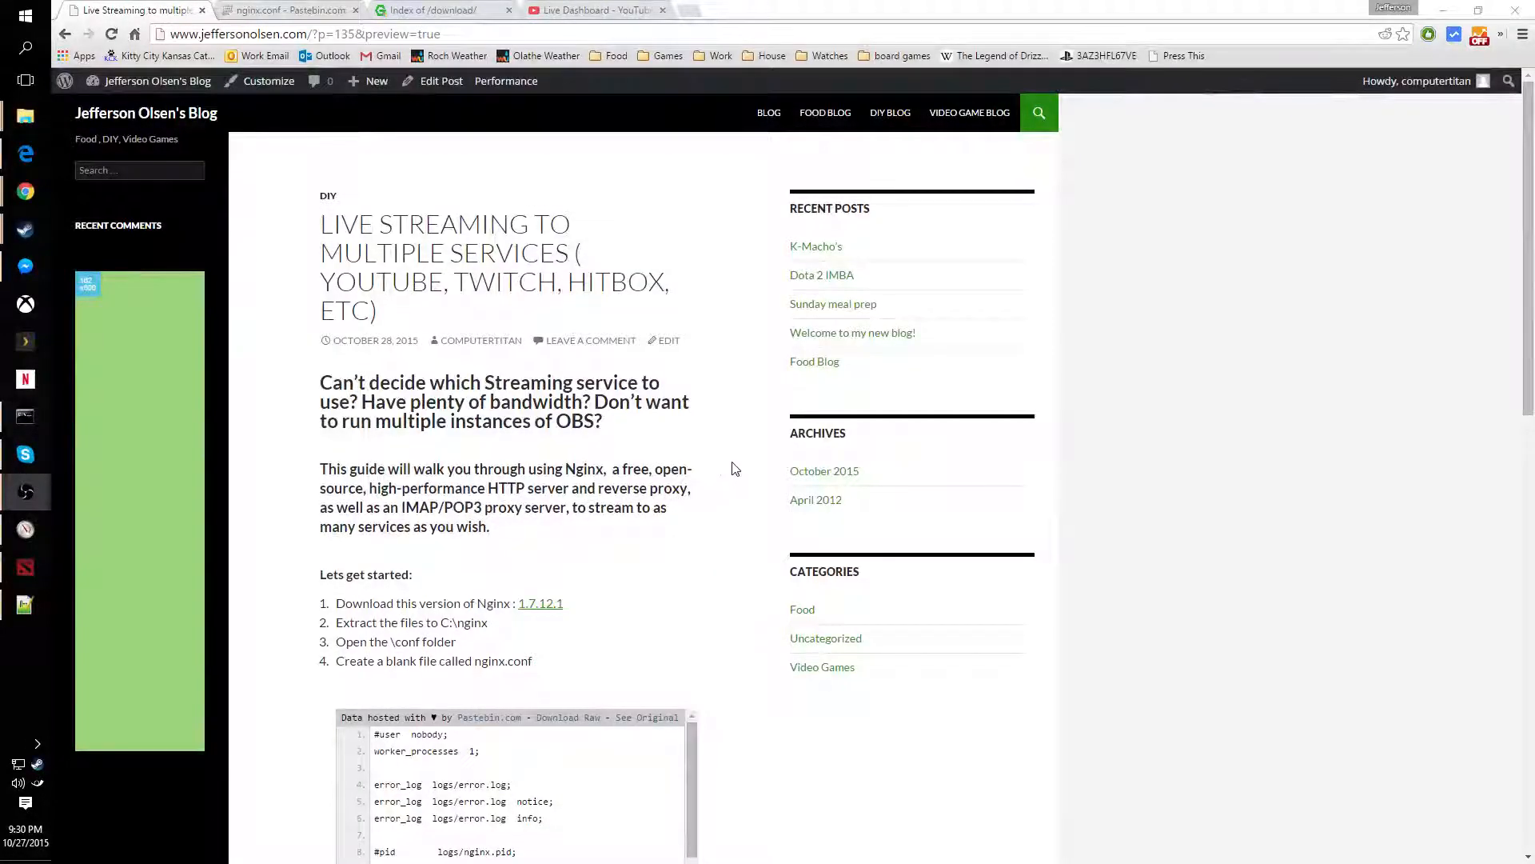
mouse_move(673, 355)
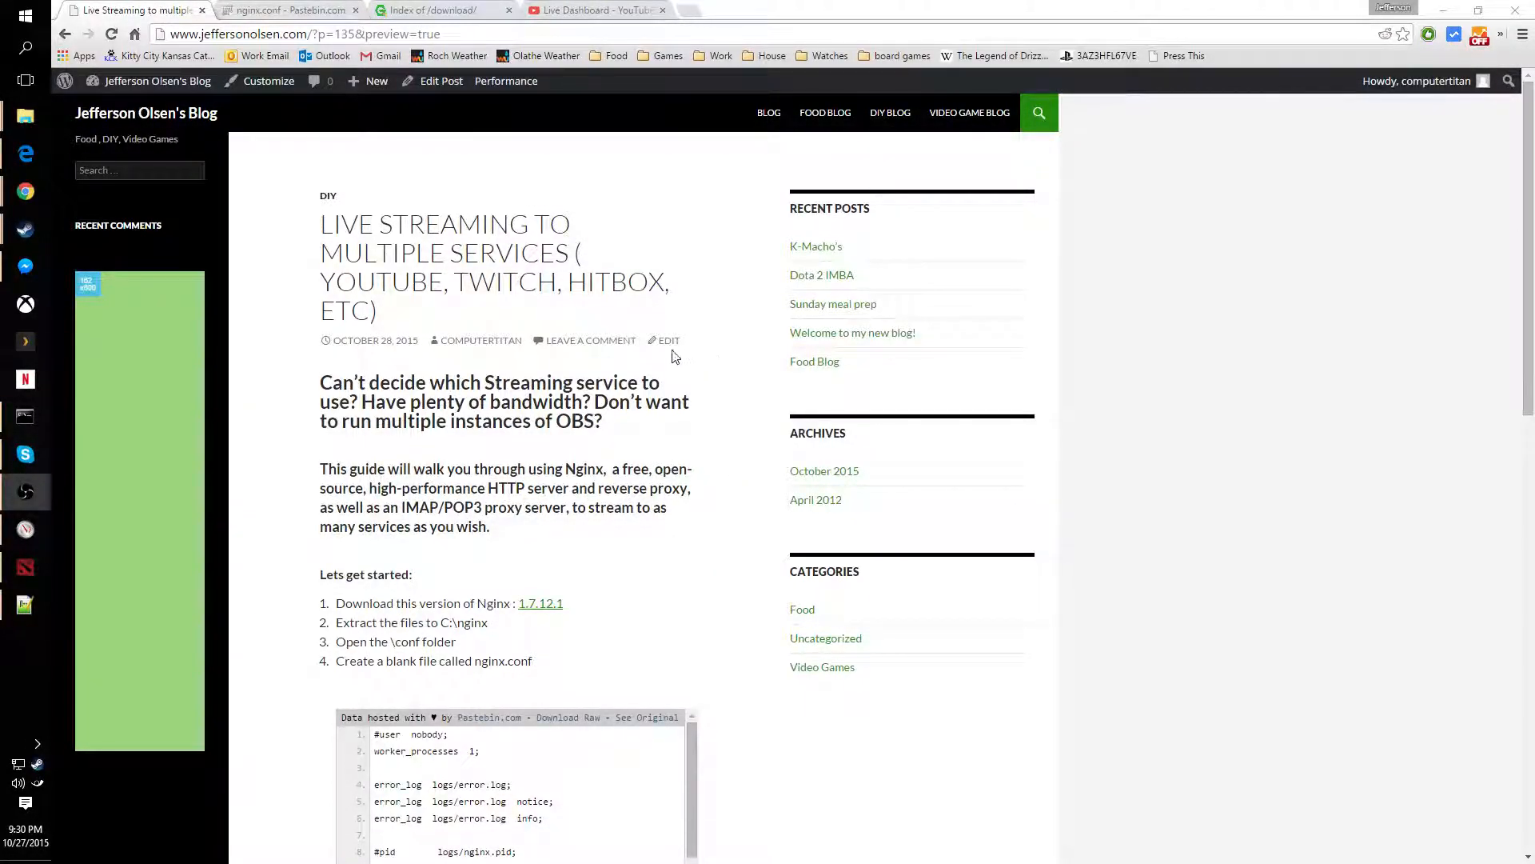
mouse_move(700, 363)
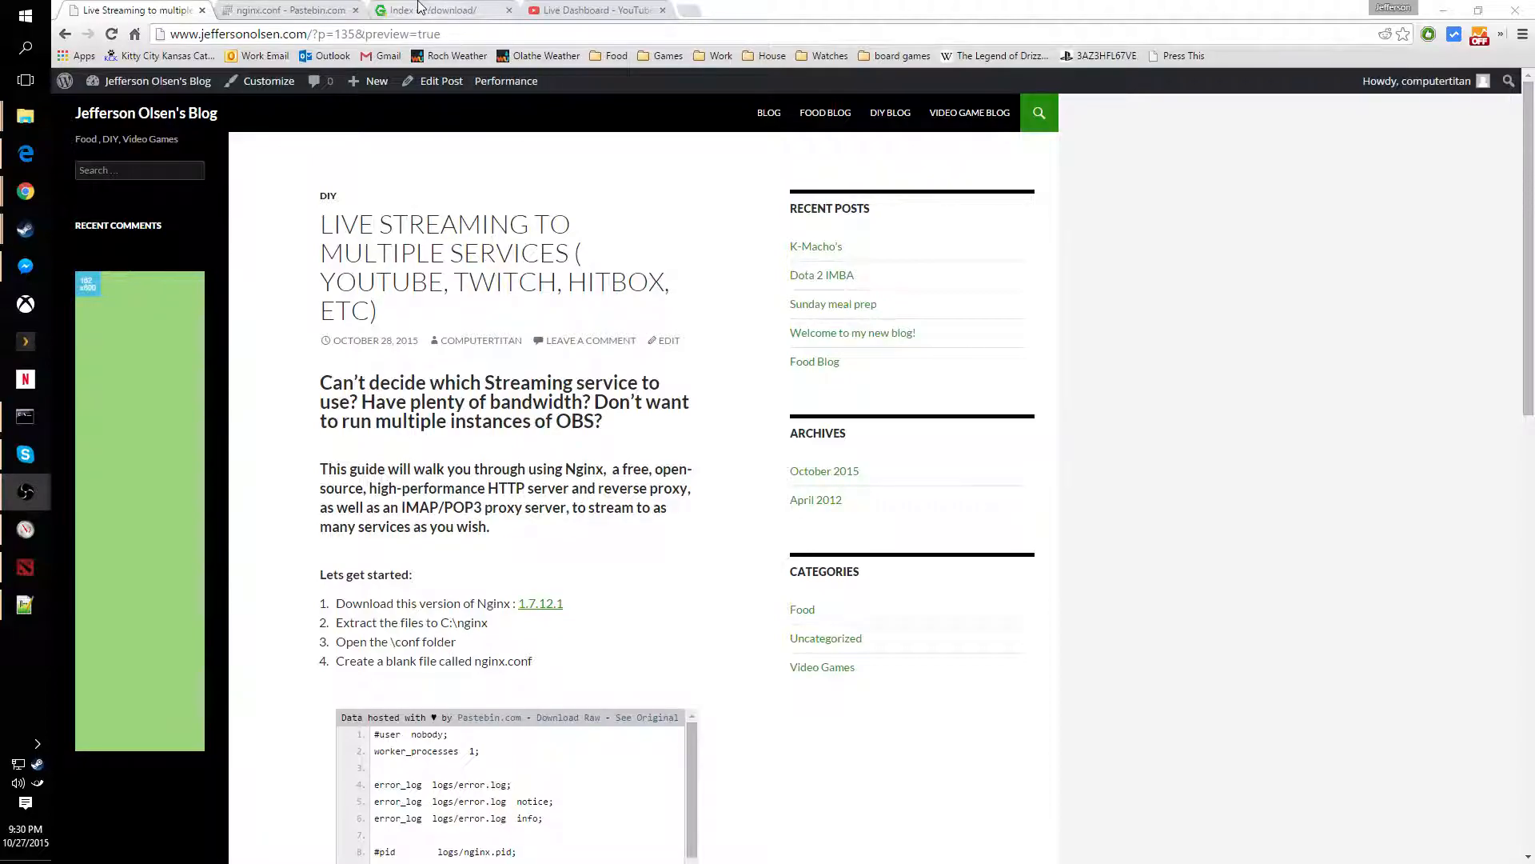
- Bring up the nginx-win download index page in Chrome
left_click(435, 10)
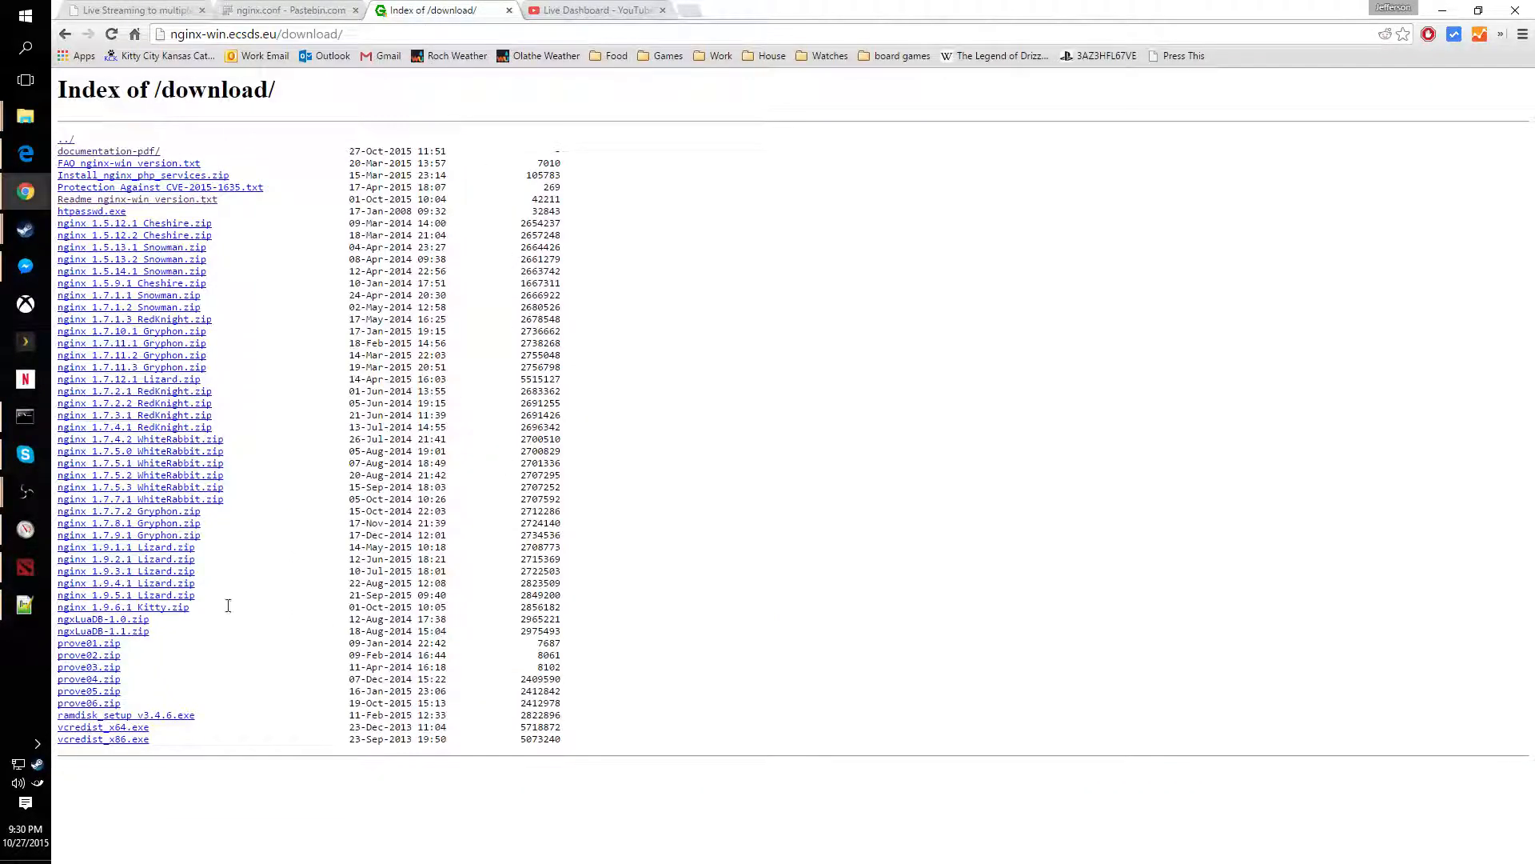
mouse_move(101, 390)
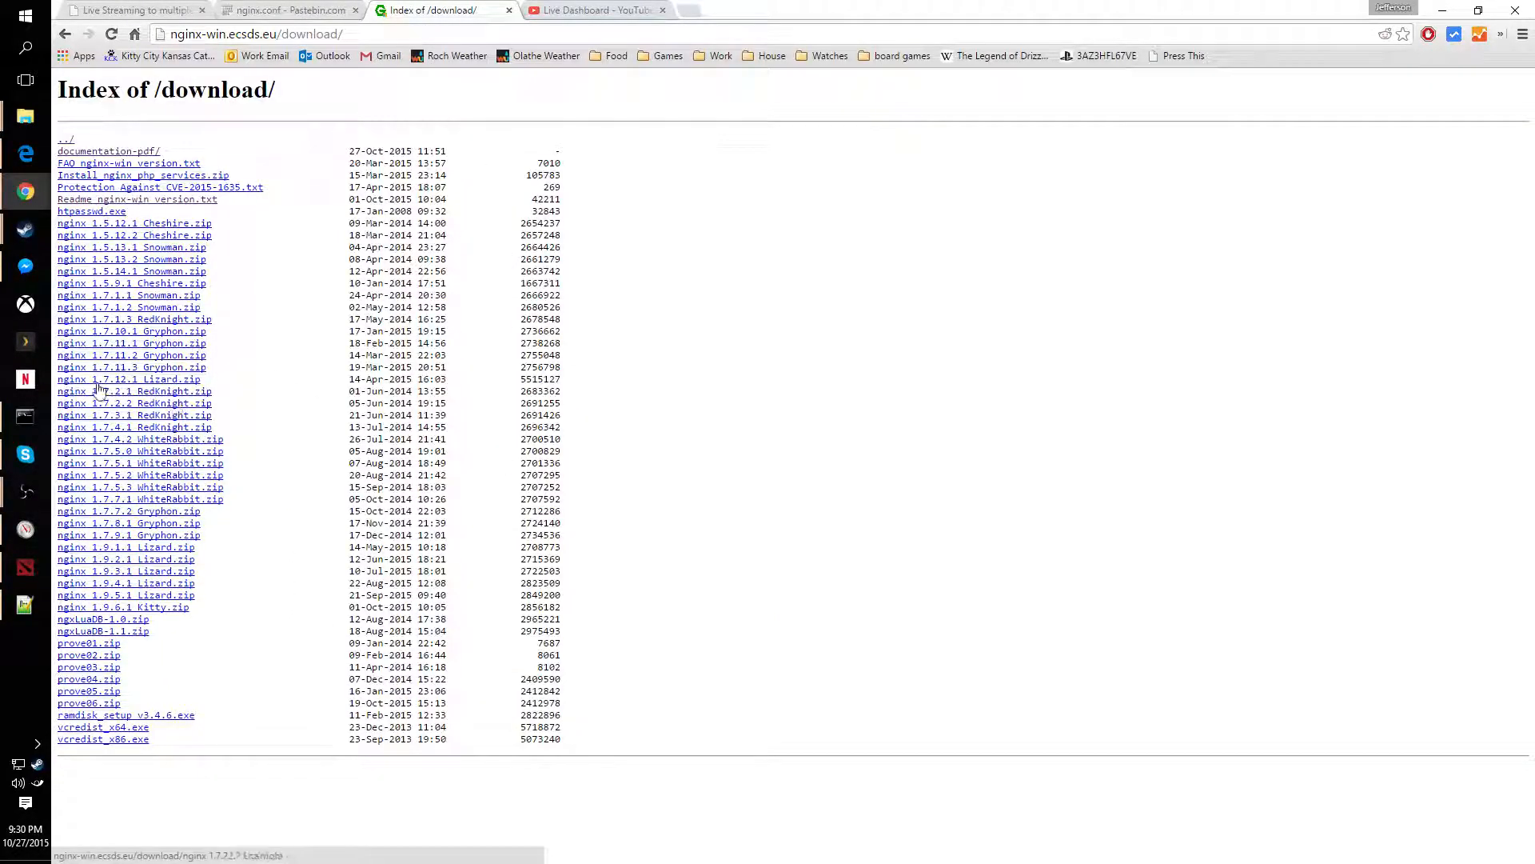
mouse_move(128, 379)
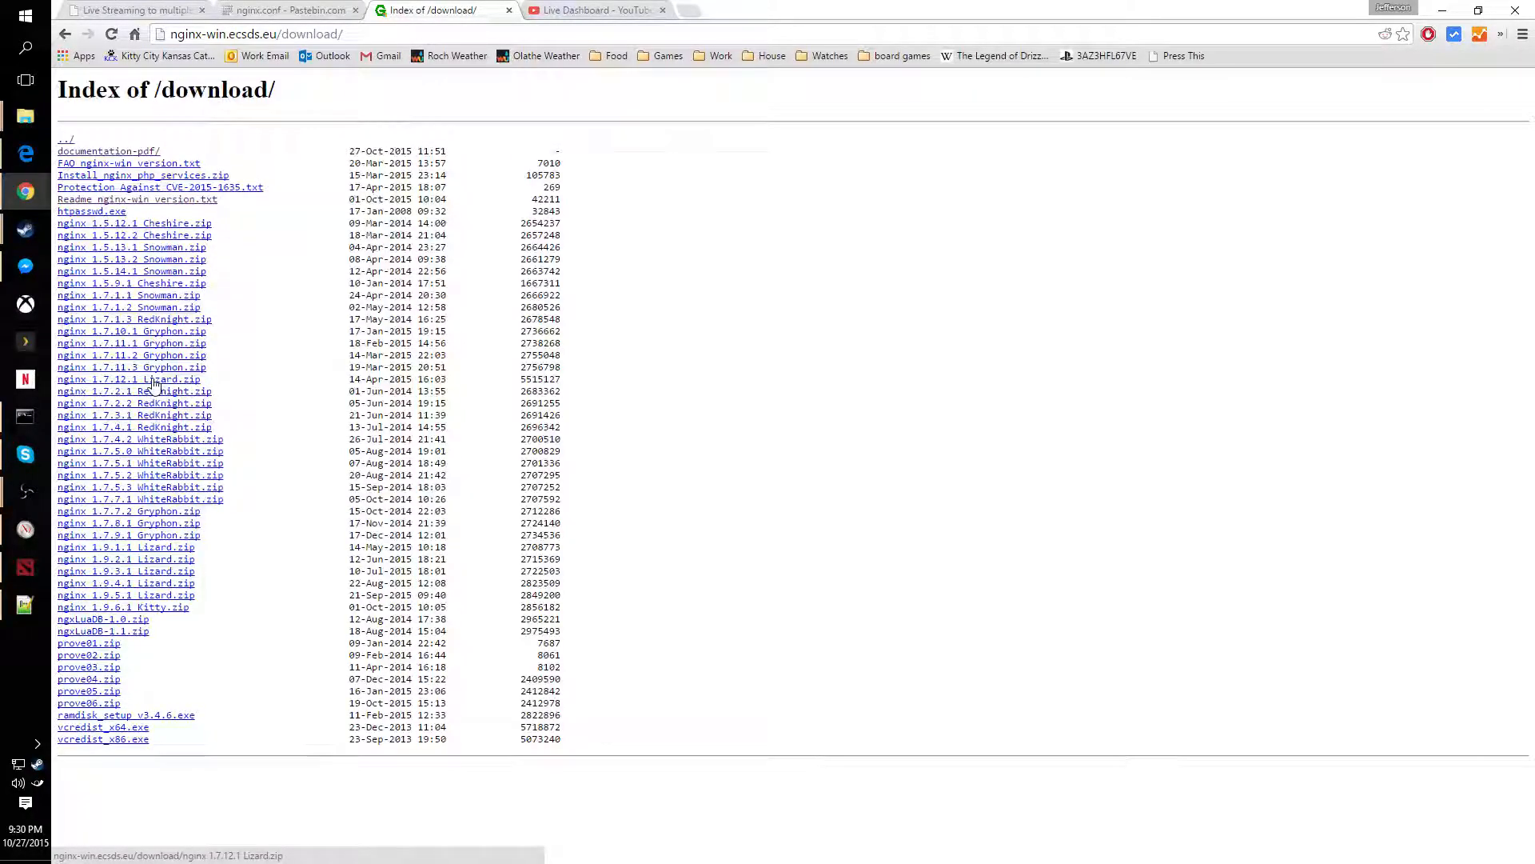
mouse_move(254, 357)
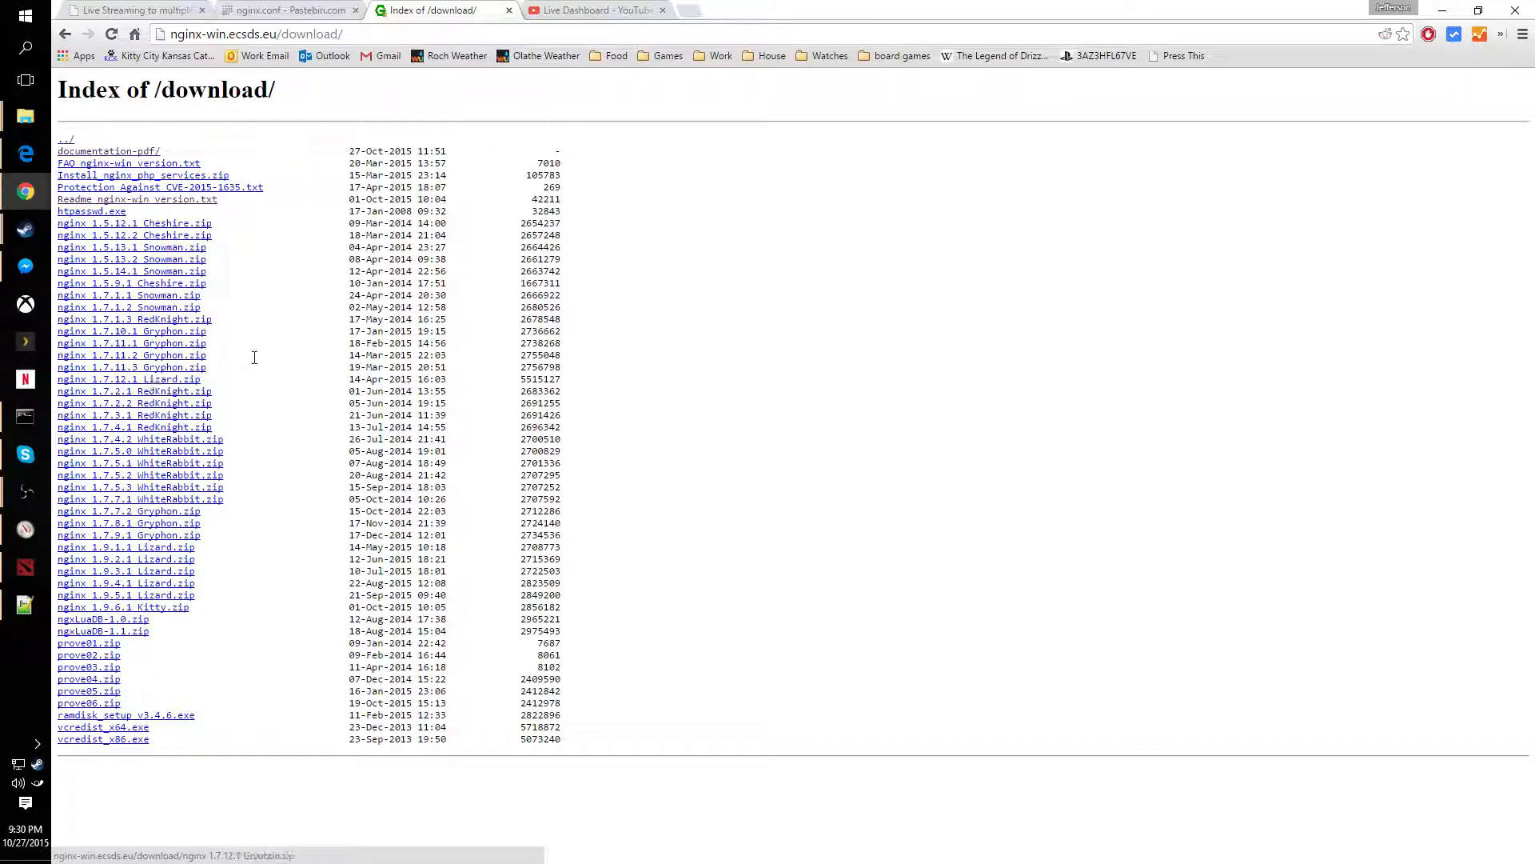
mouse_move(246, 236)
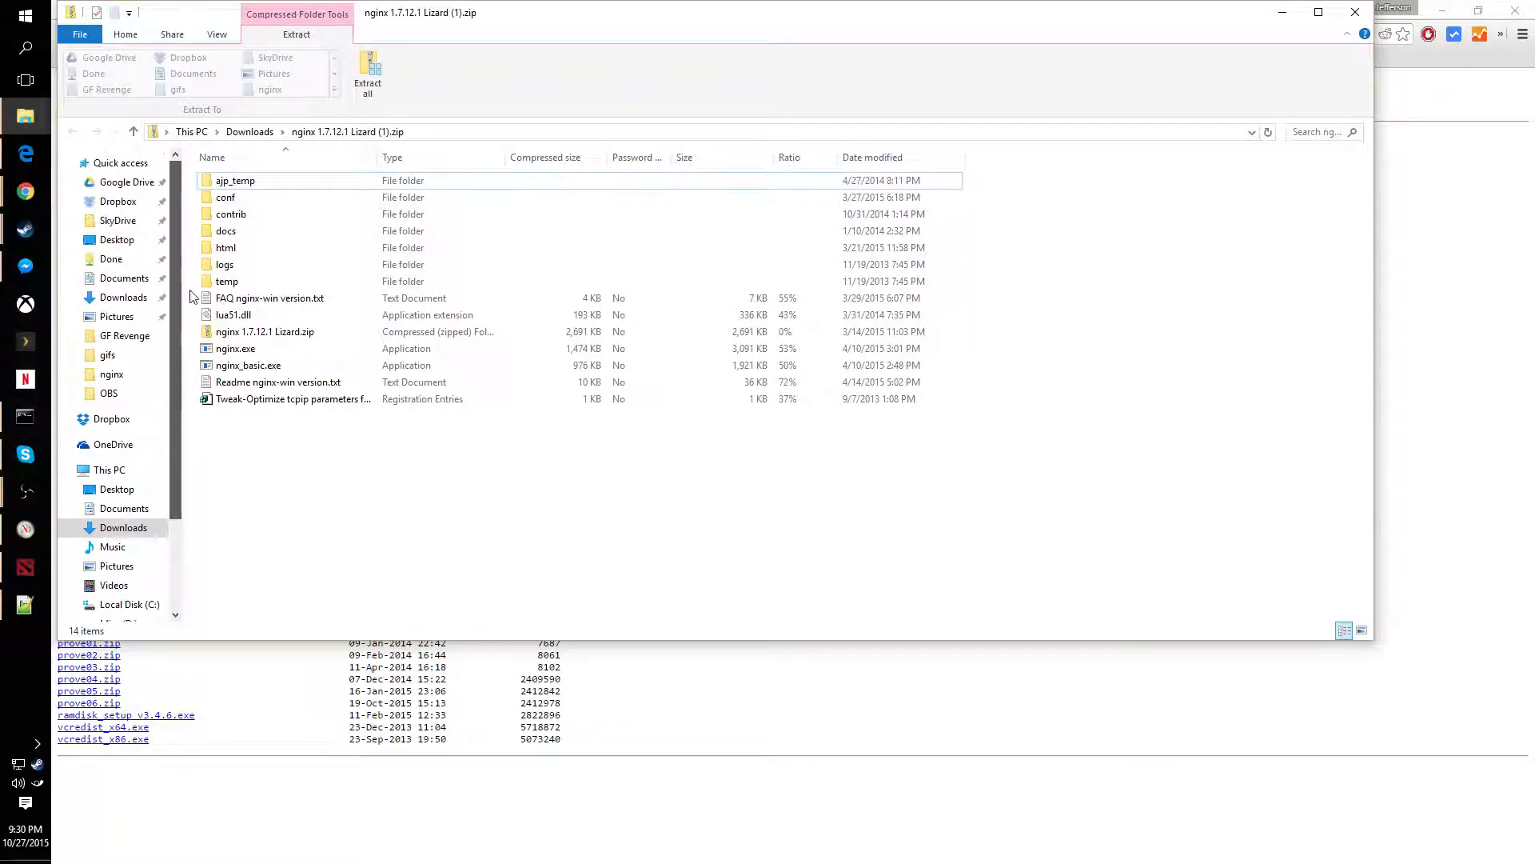
- Navigate File Explorer to C:\nginx\conf
left_click(130, 605)
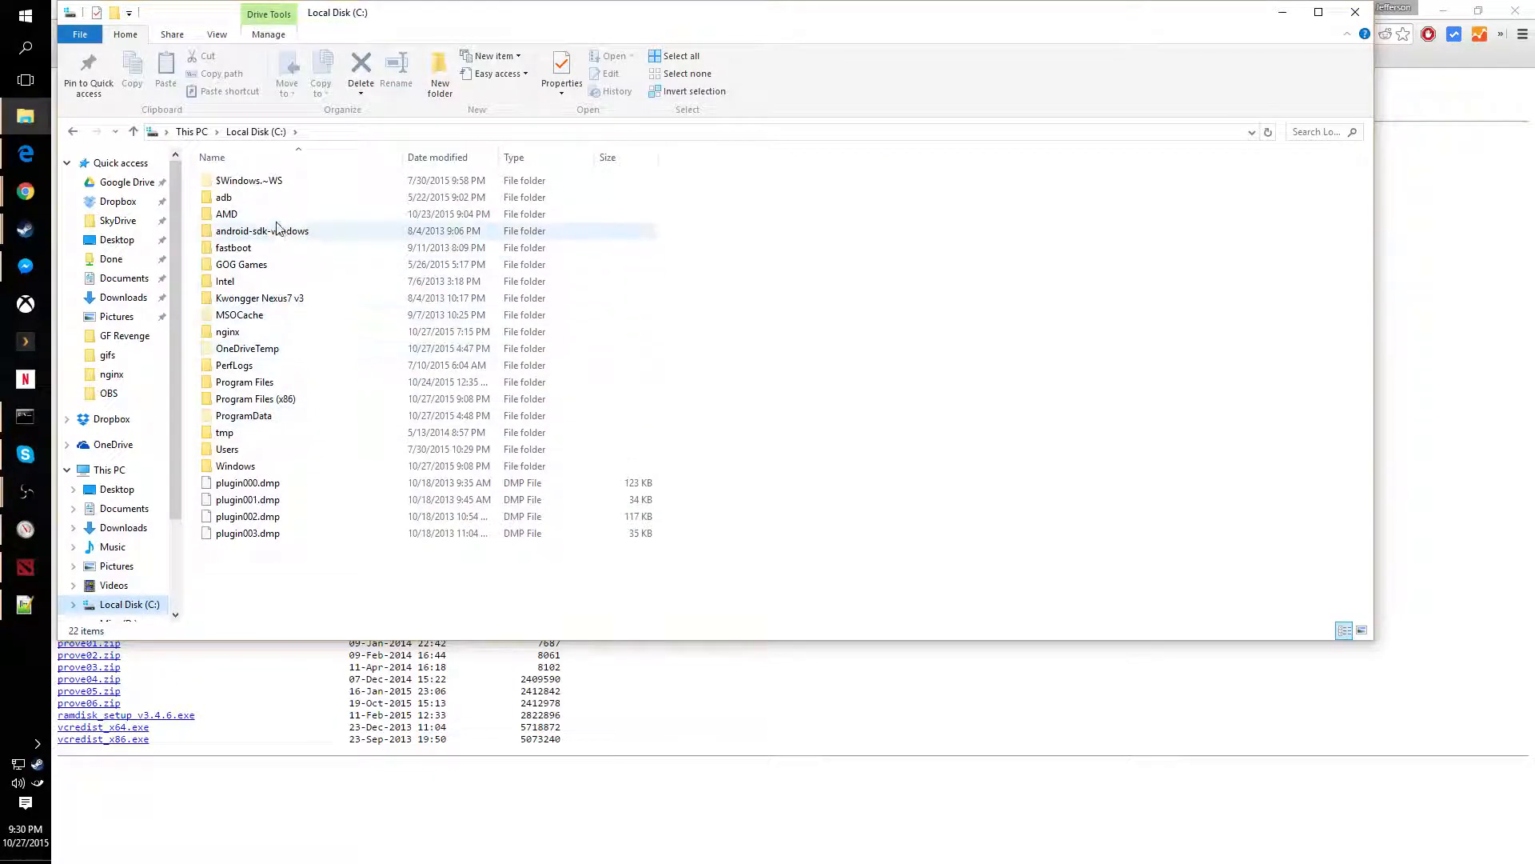
double_click(227, 331)
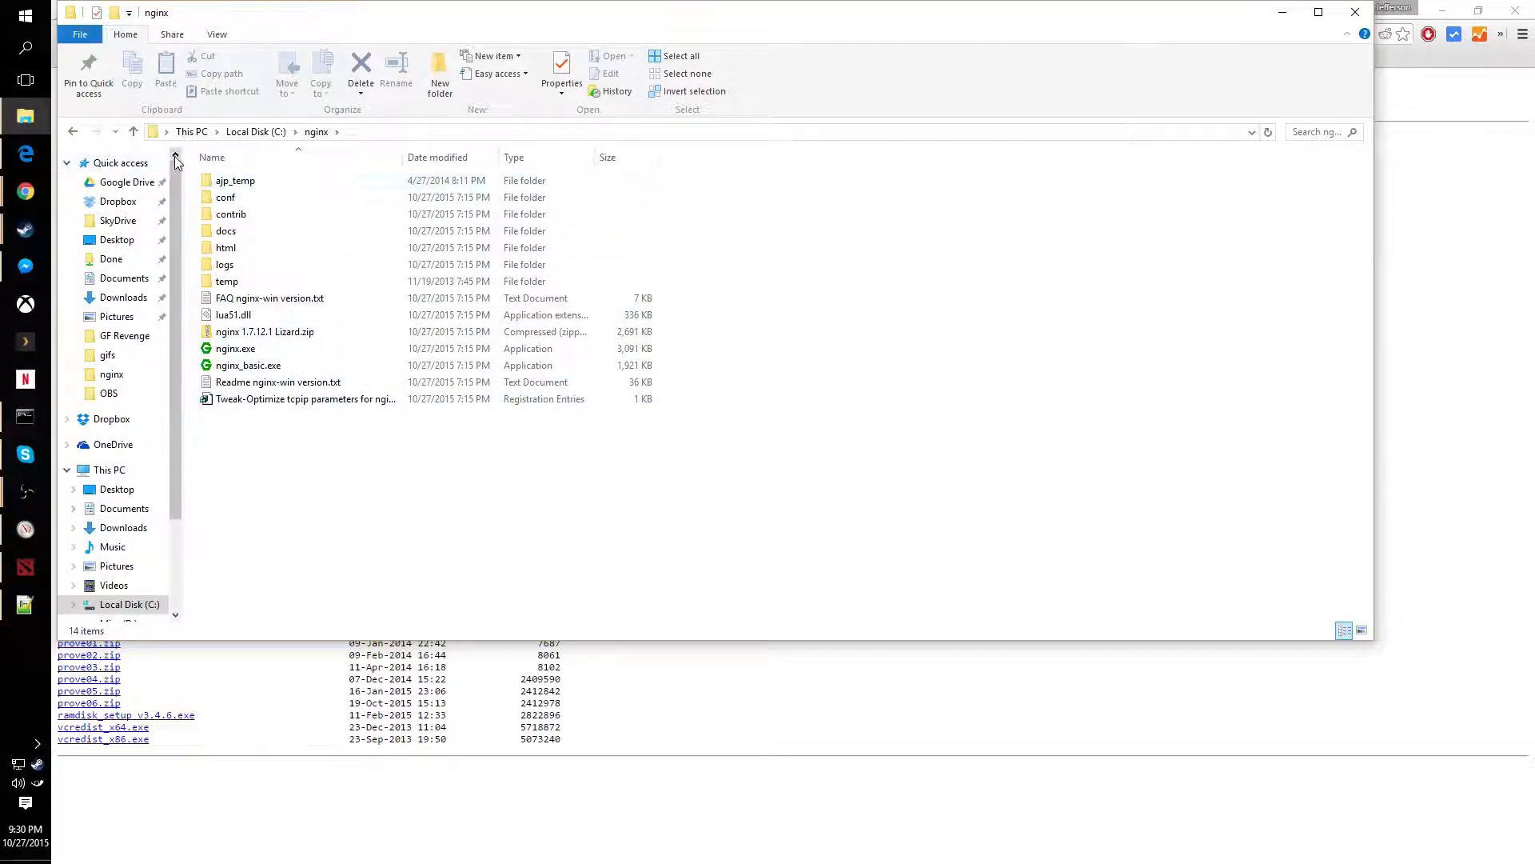
left_click(175, 157)
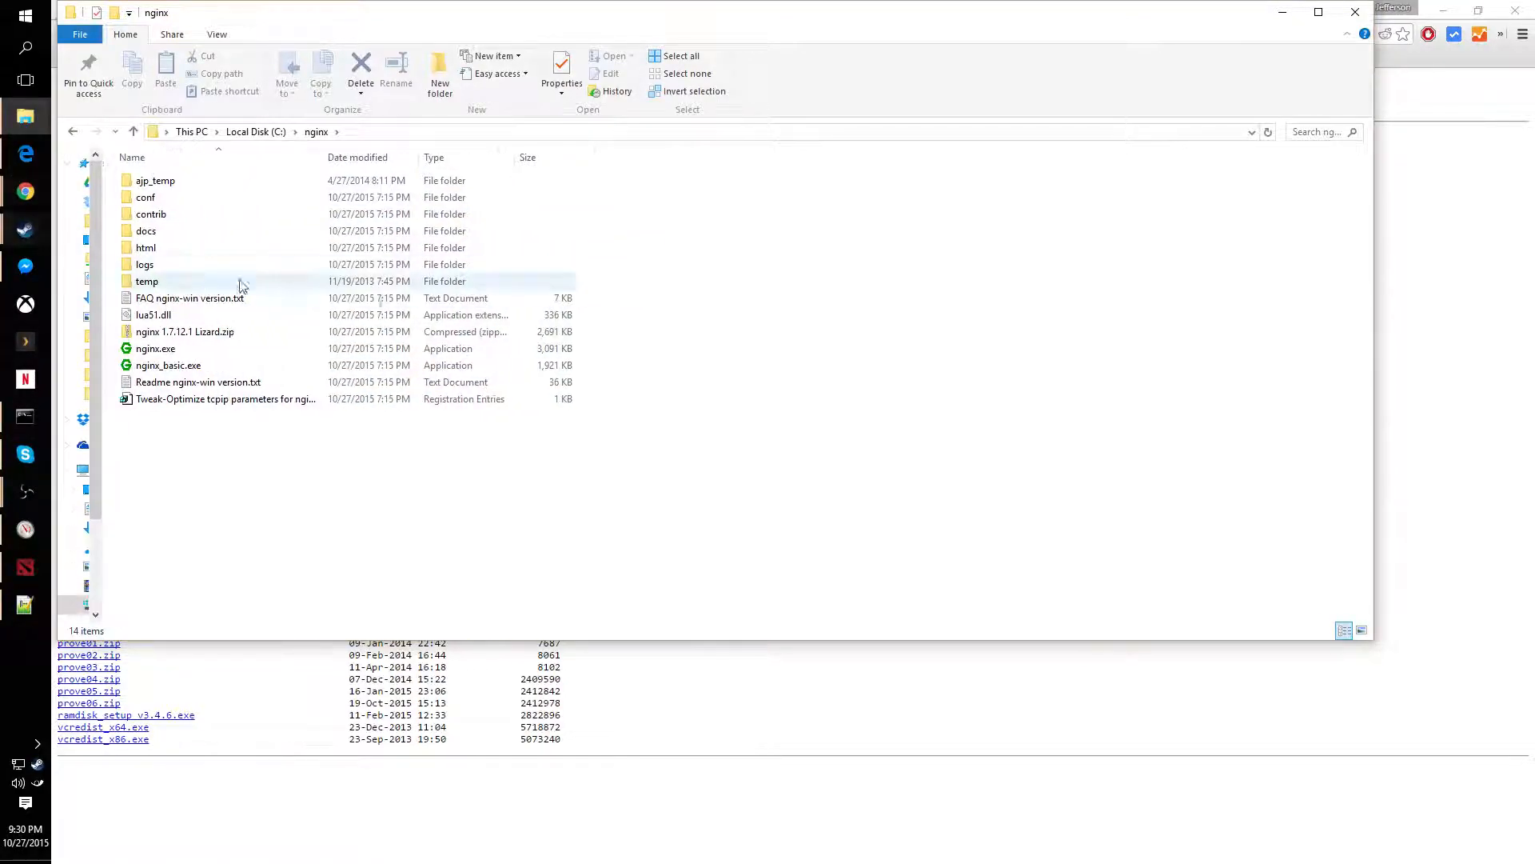
left_click(146, 196)
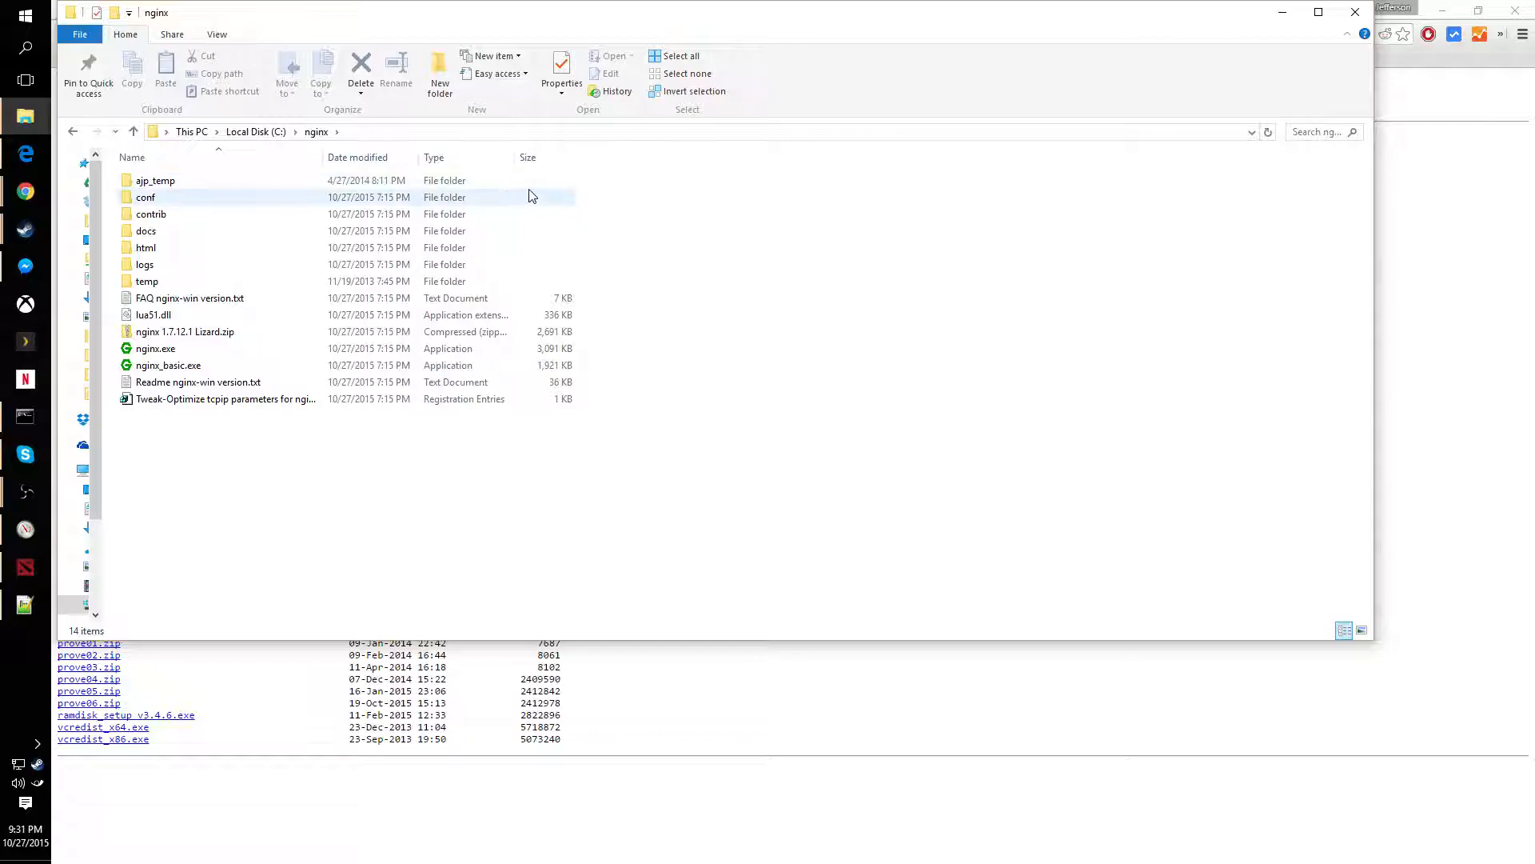
double_click(145, 196)
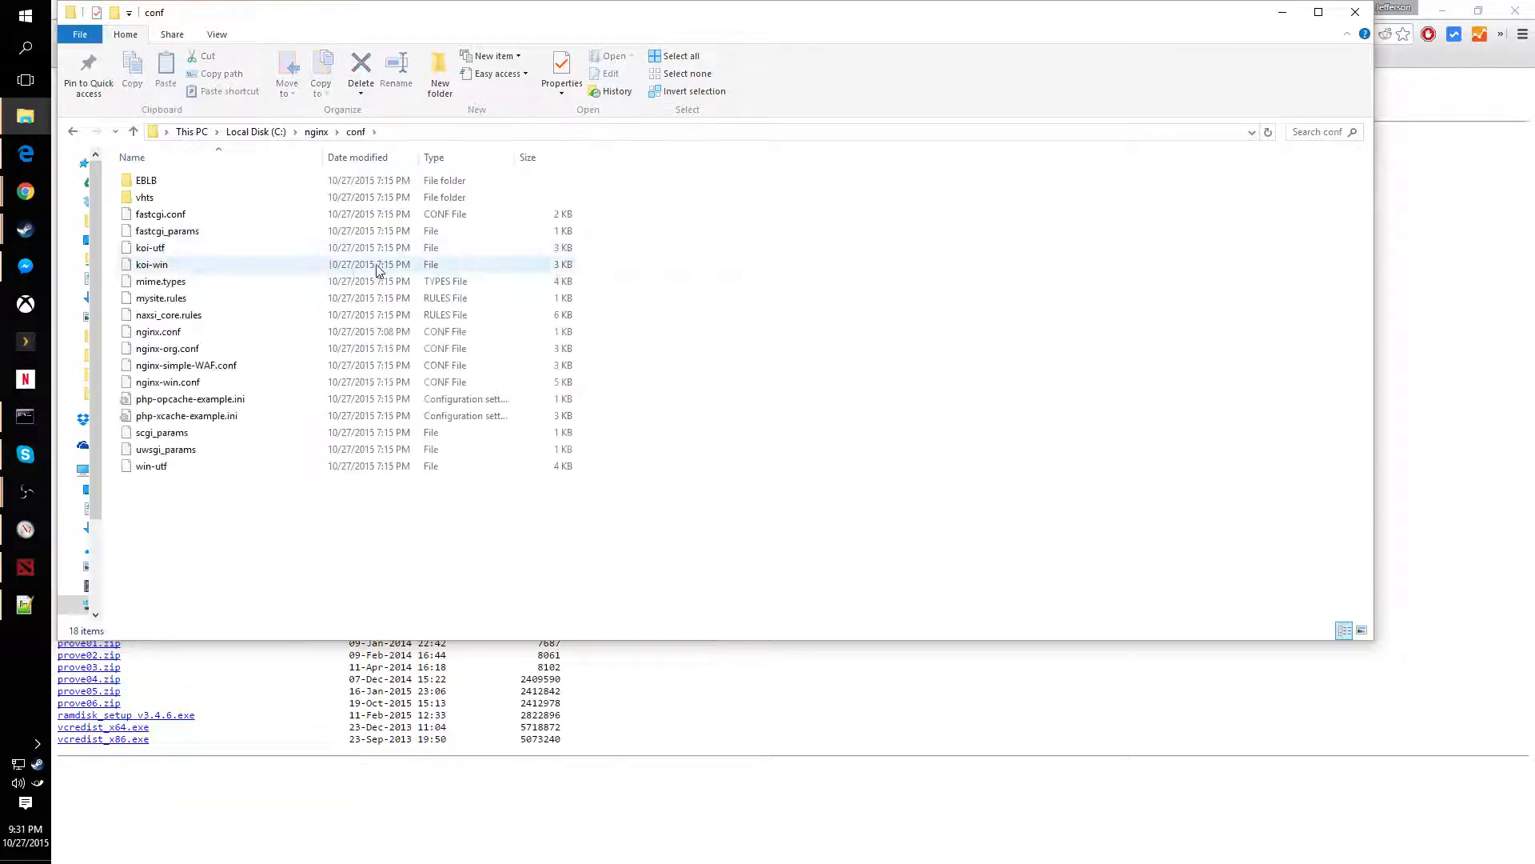
- Confirm nginx.conf exists in the conf folder, then return to the nginx download page
right_click(338, 513)
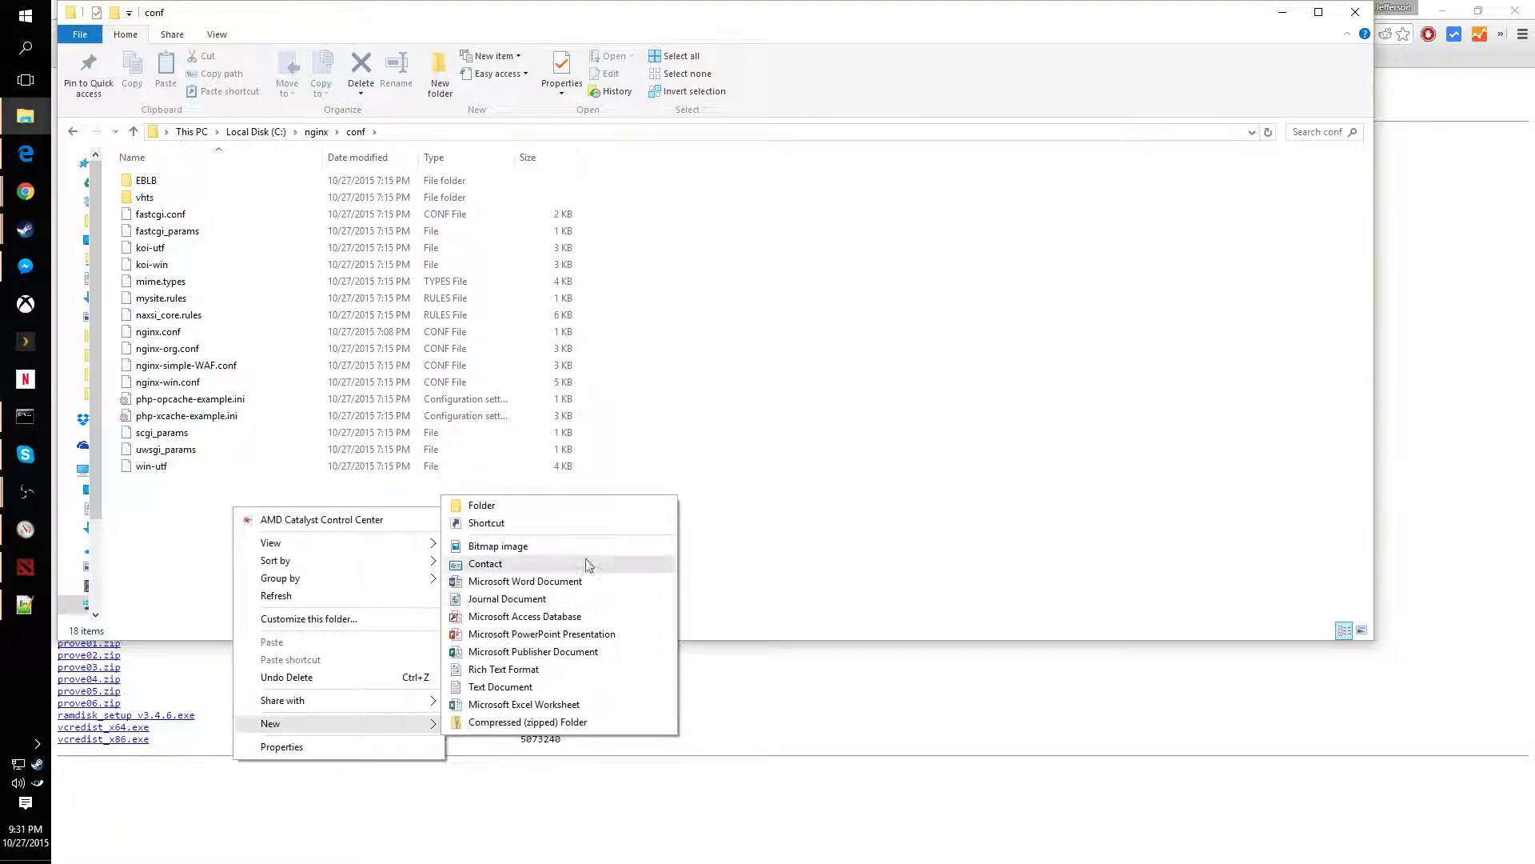
left_click(156, 331)
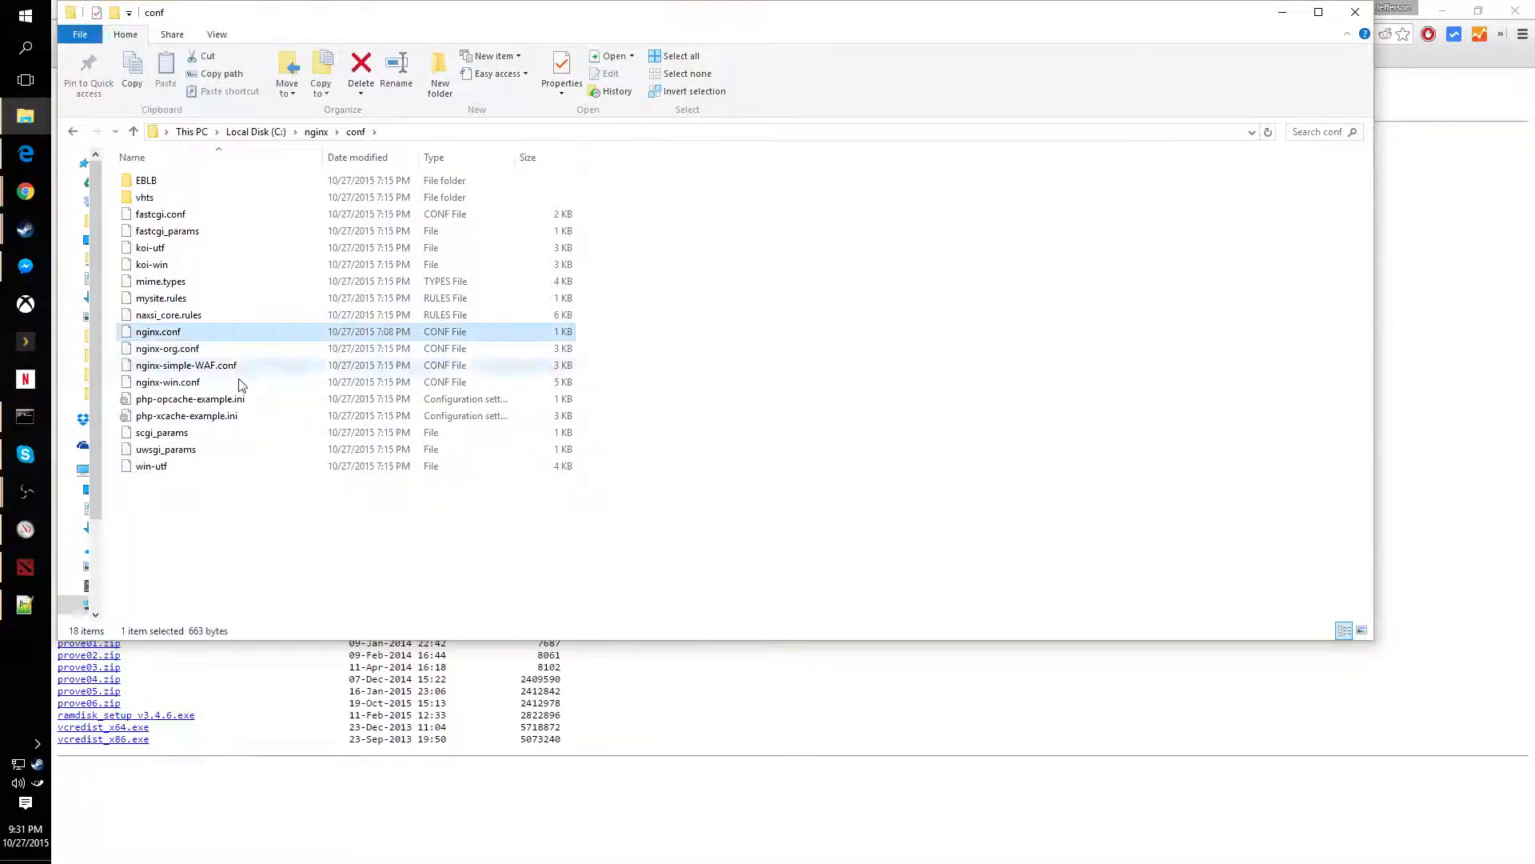
left_click(441, 10)
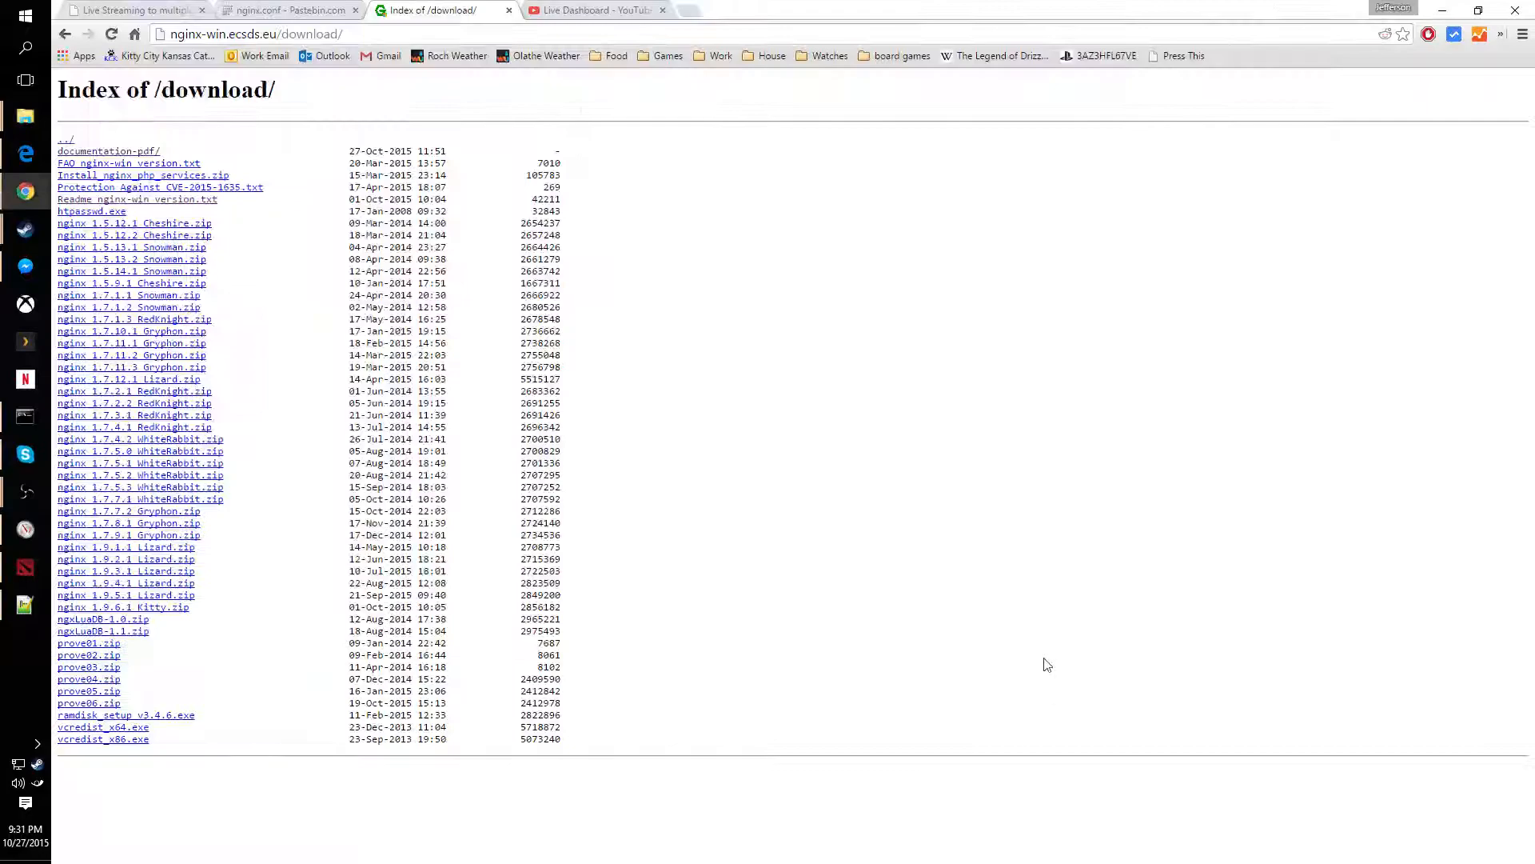
- View the Pastebin nginx.conf paste and locate the streamkeyhere placeholder in the Twitch push line
left_click(284, 10)
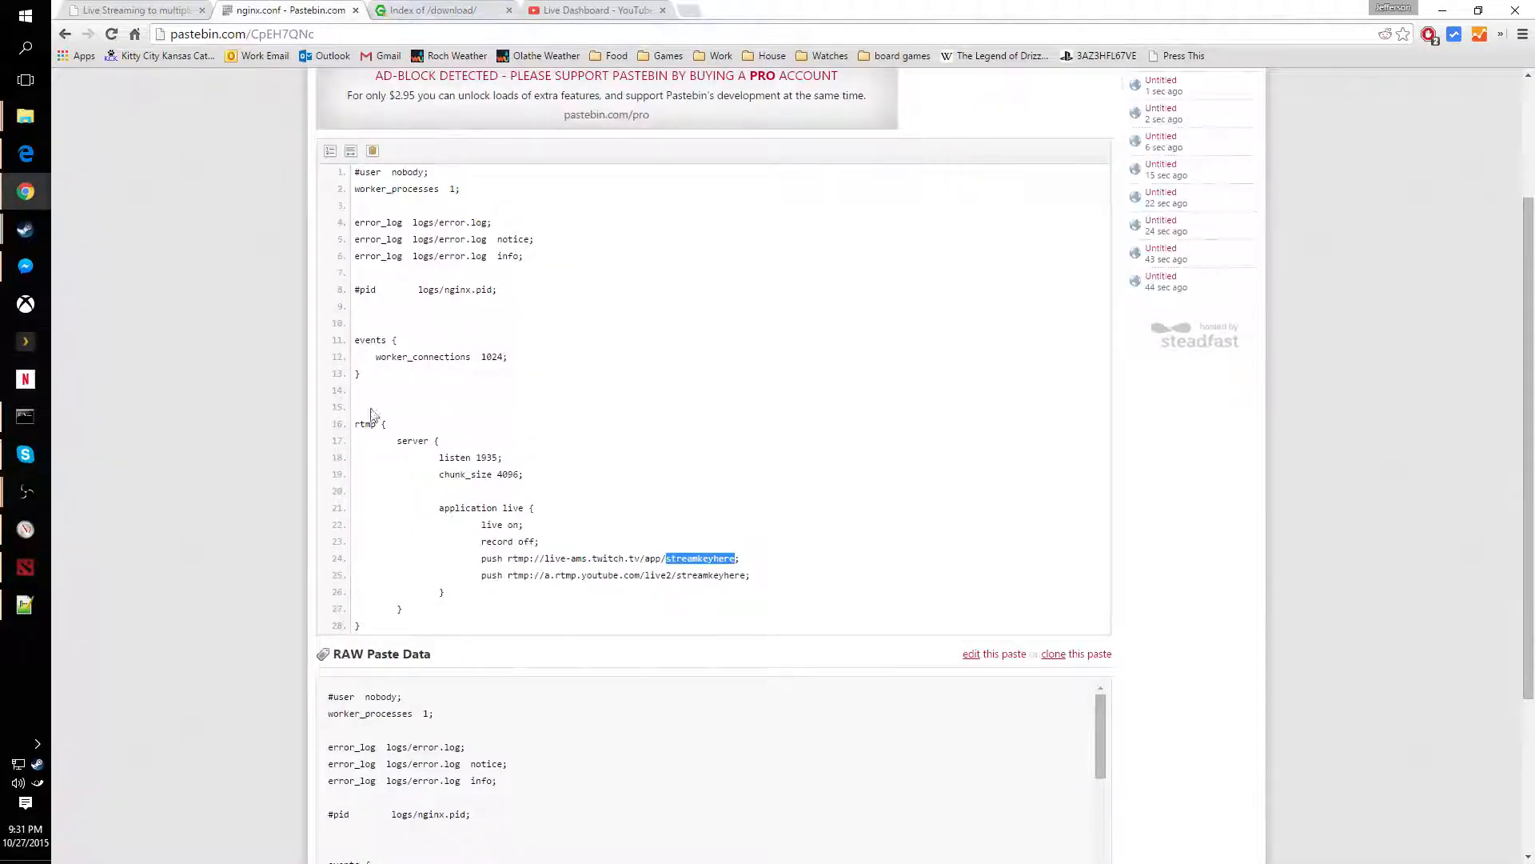
mouse_move(805, 478)
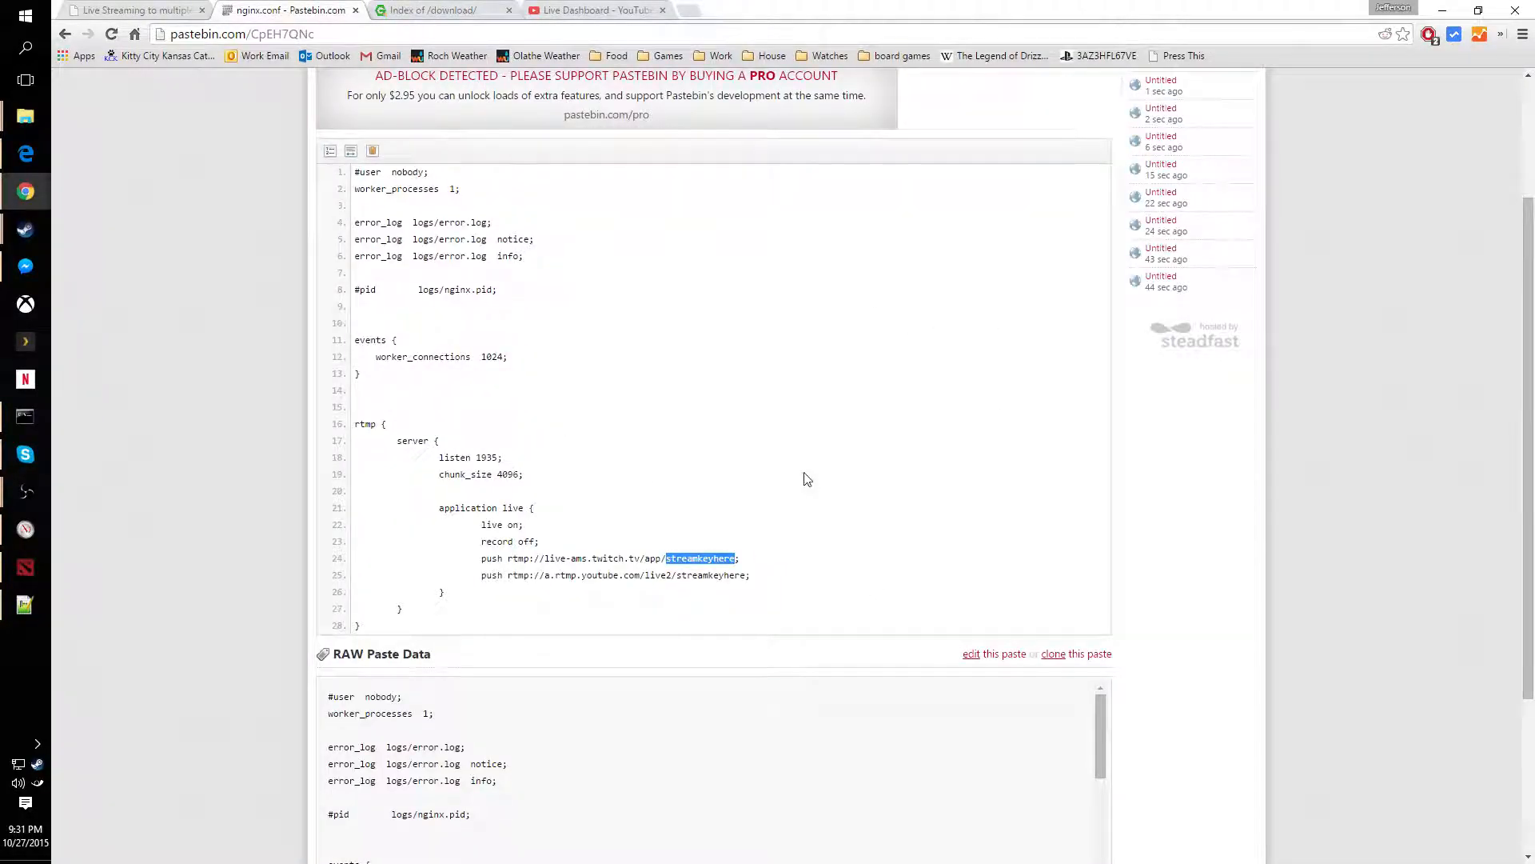
mouse_move(555, 405)
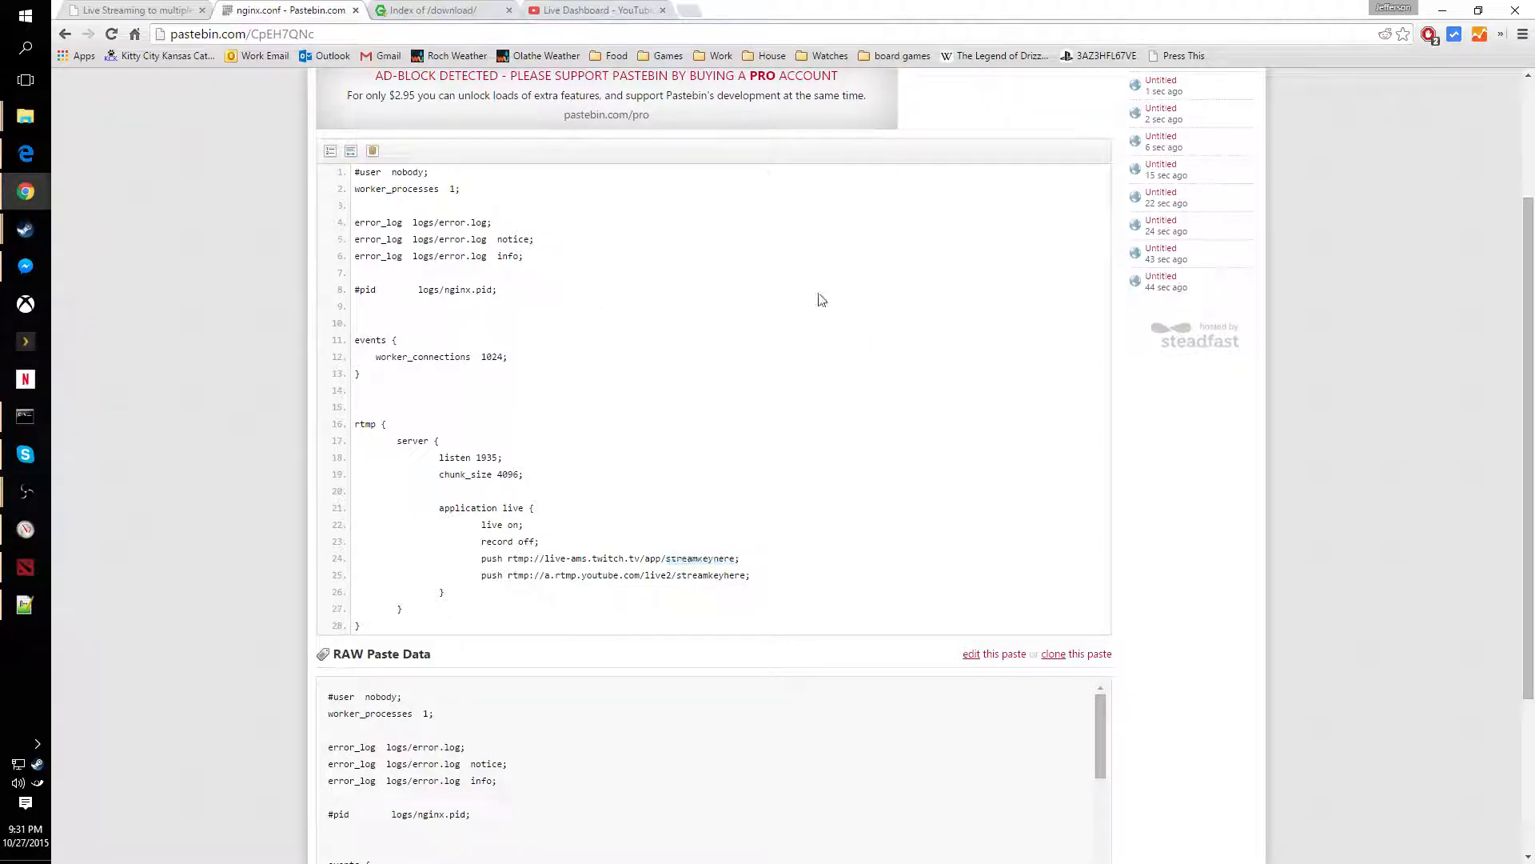
scroll("up", 3)
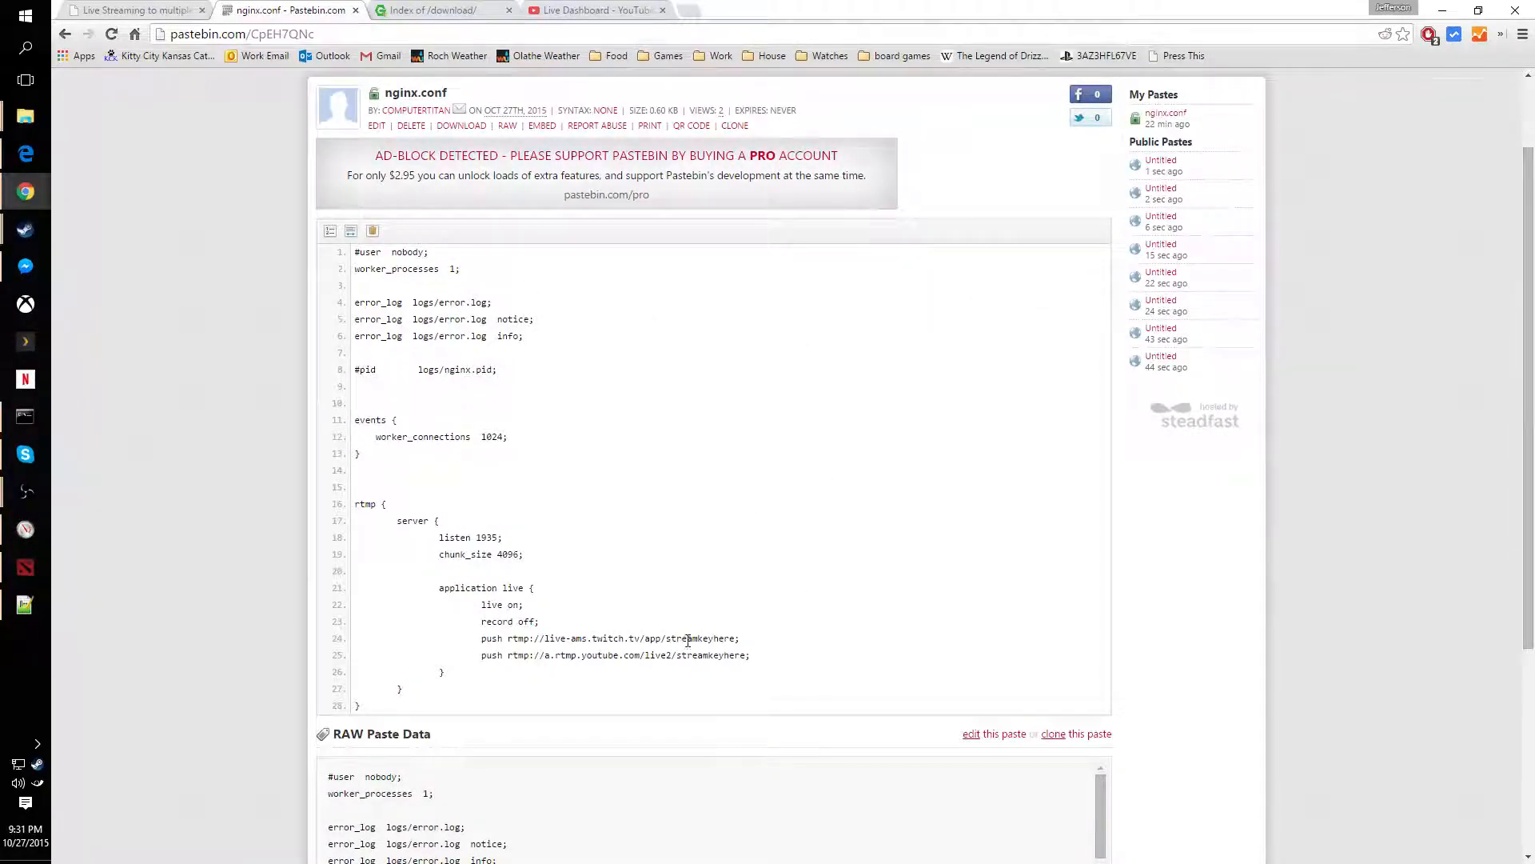
double_click(700, 638)
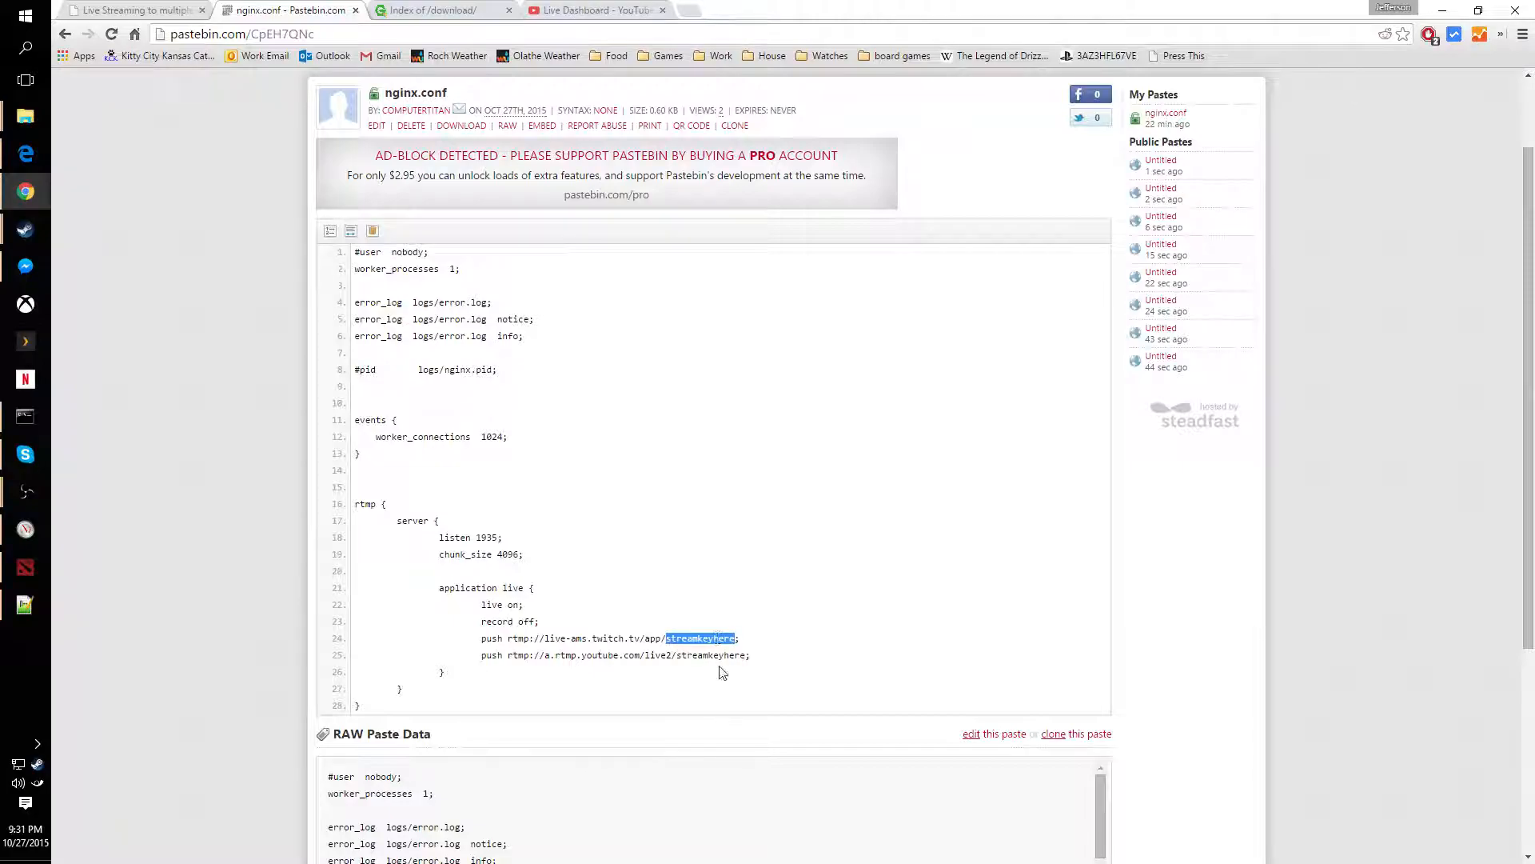
left_click(711, 672)
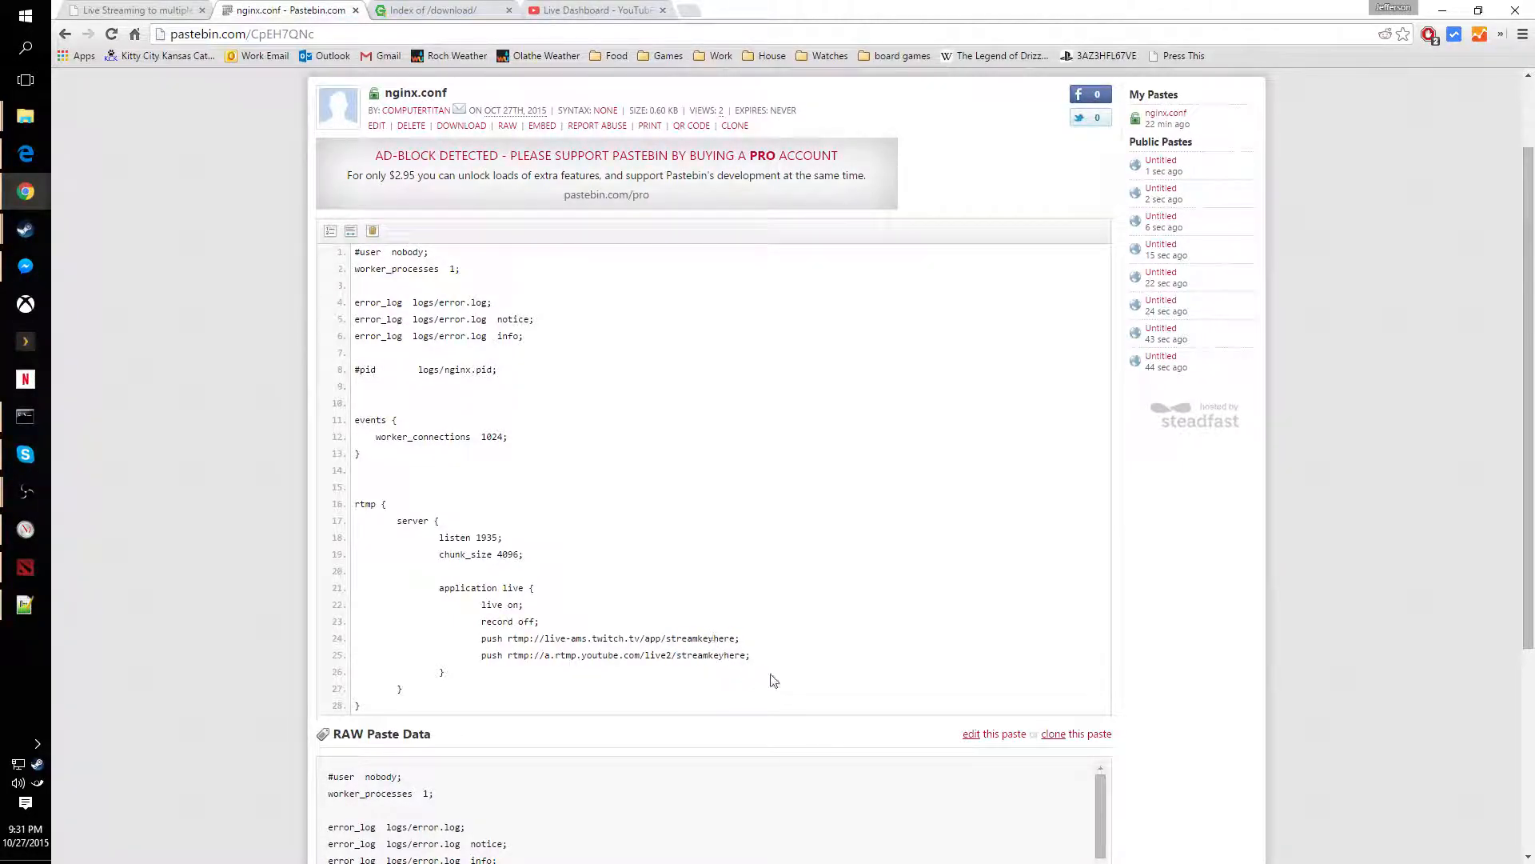
mouse_move(617, 651)
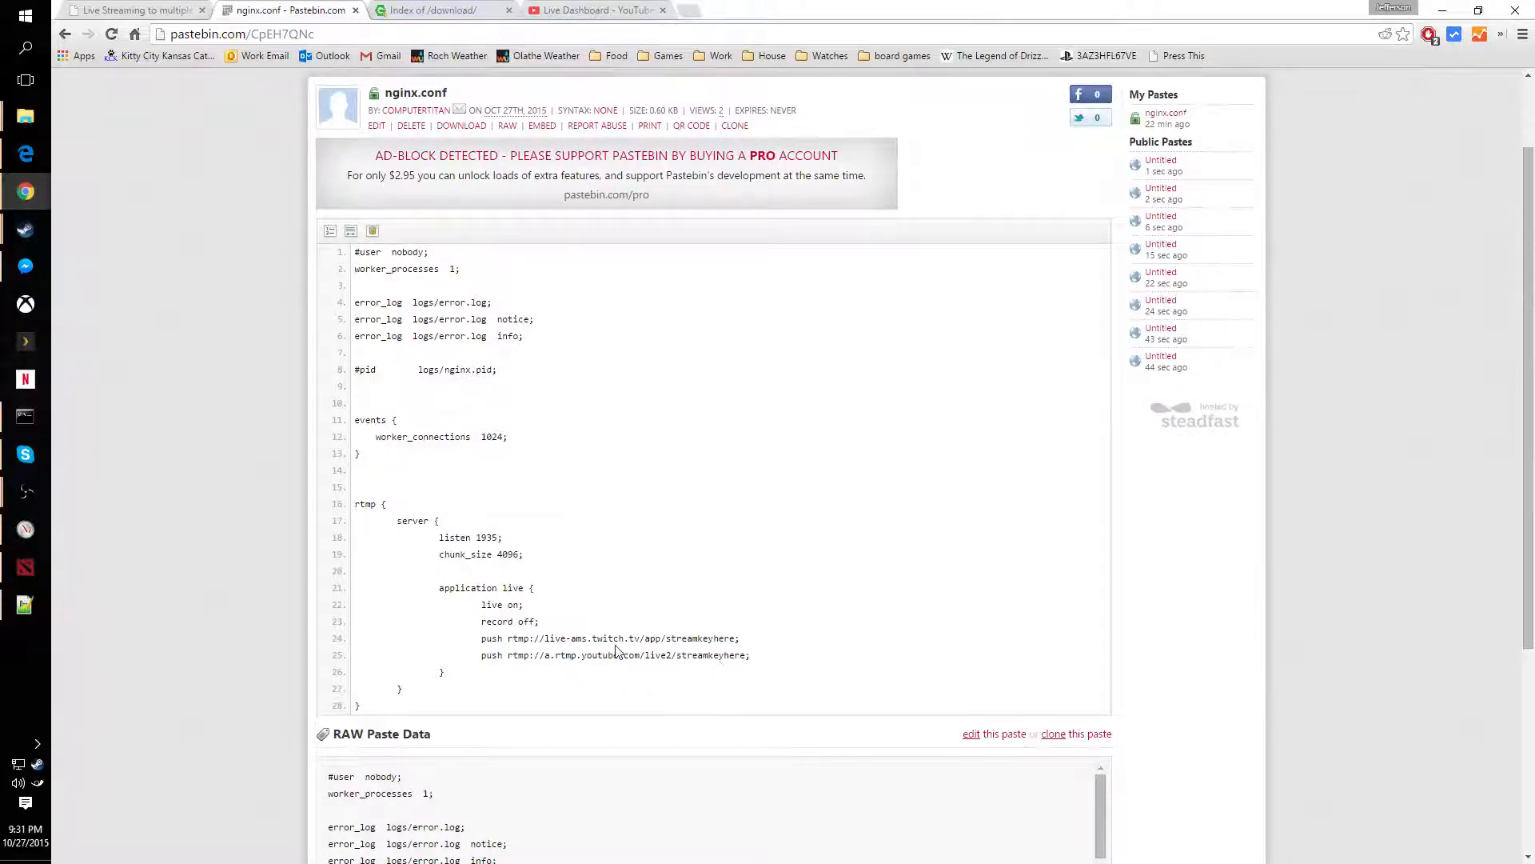
mouse_move(837, 608)
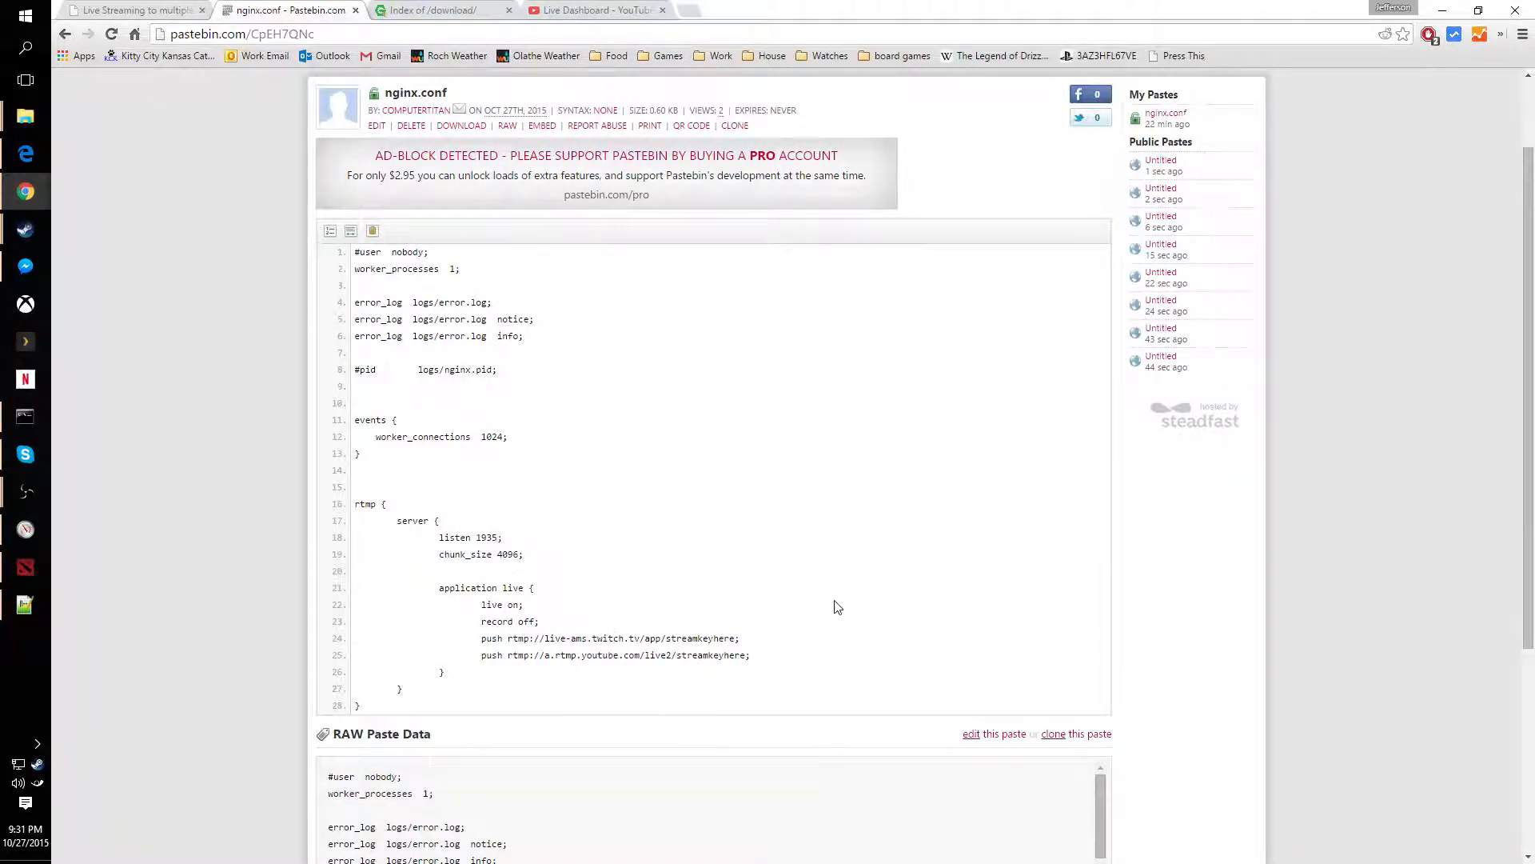
mouse_move(819, 618)
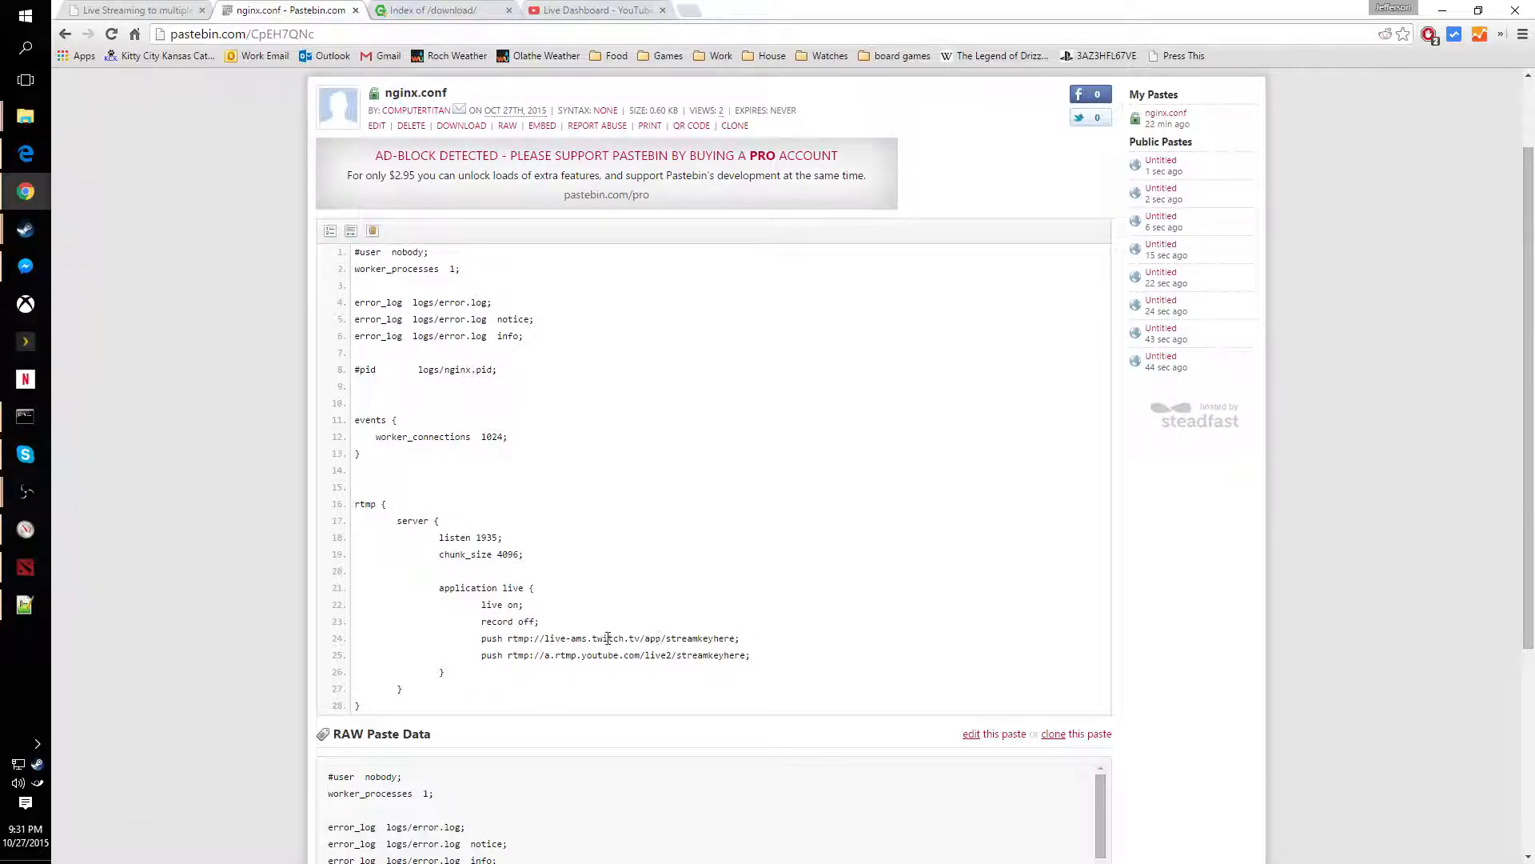
mouse_move(687, 608)
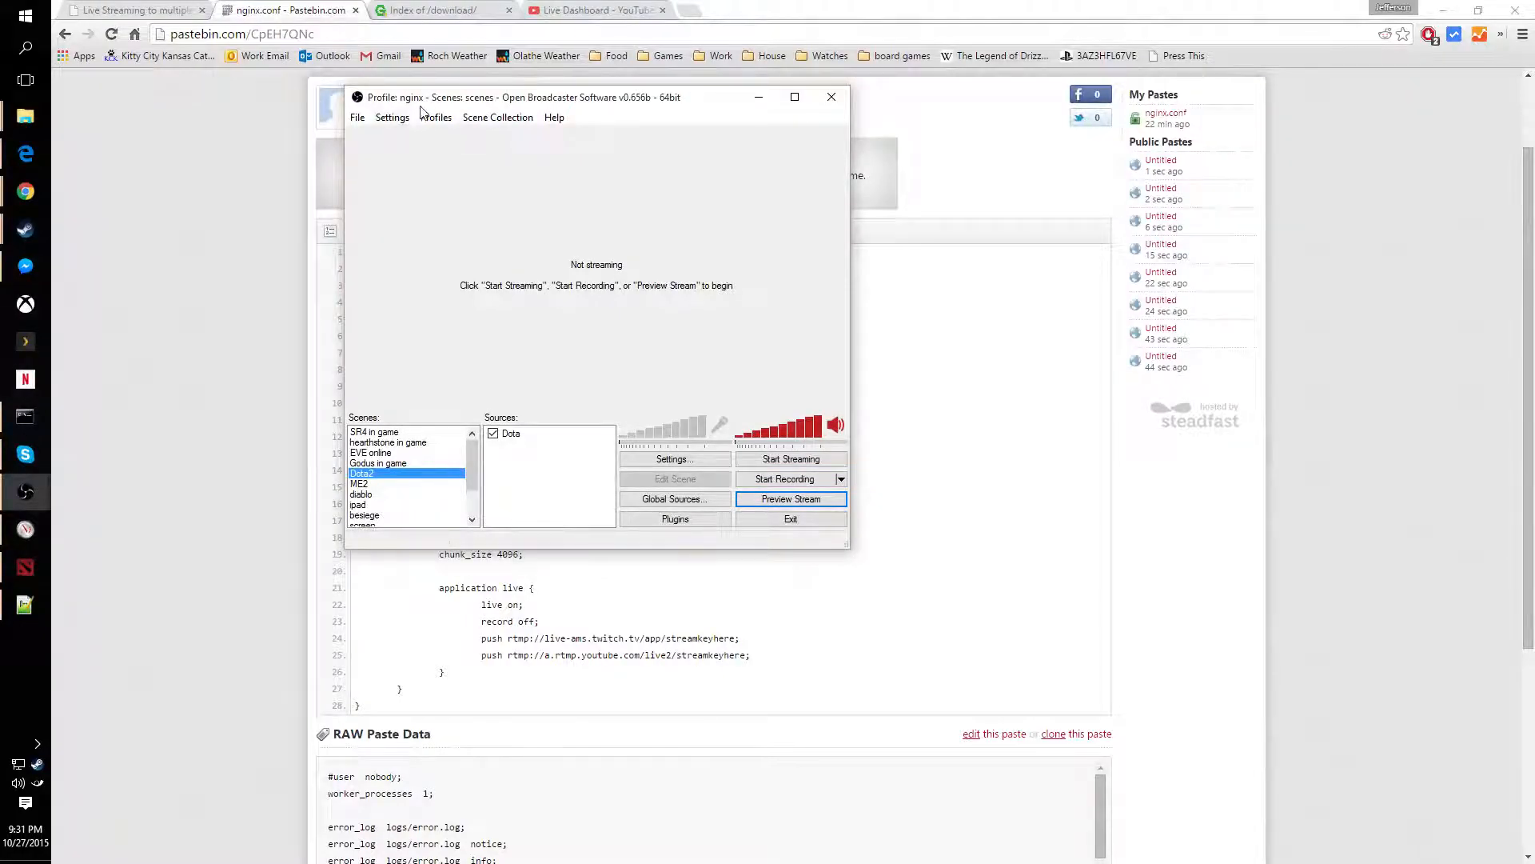
- Review OBS Broadcast Settings showing Custom service at rtmp://127.0.0.1/live, then close it
left_click(392, 116)
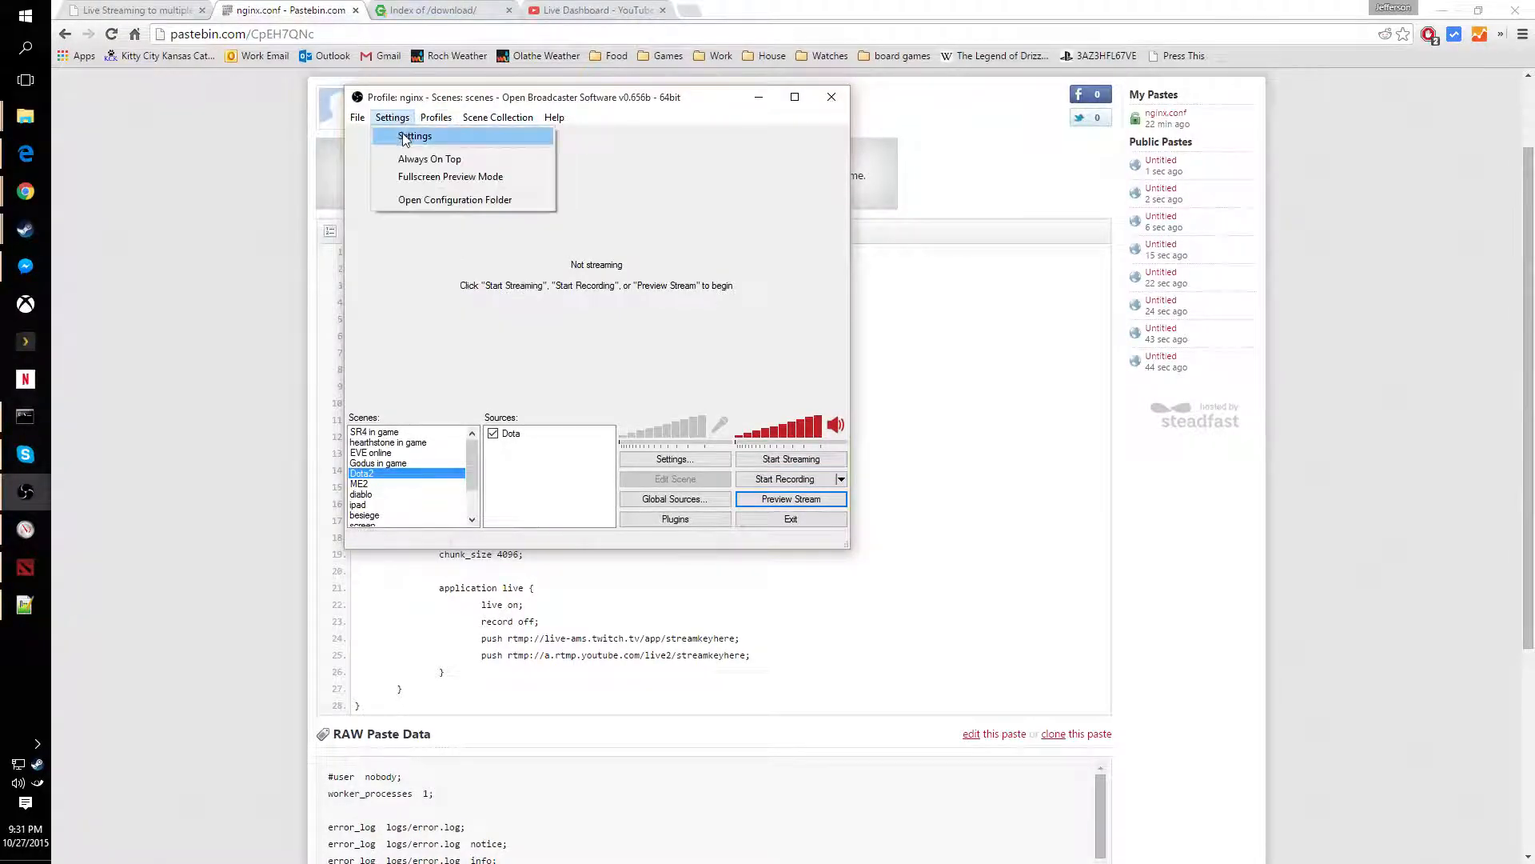
left_click(415, 134)
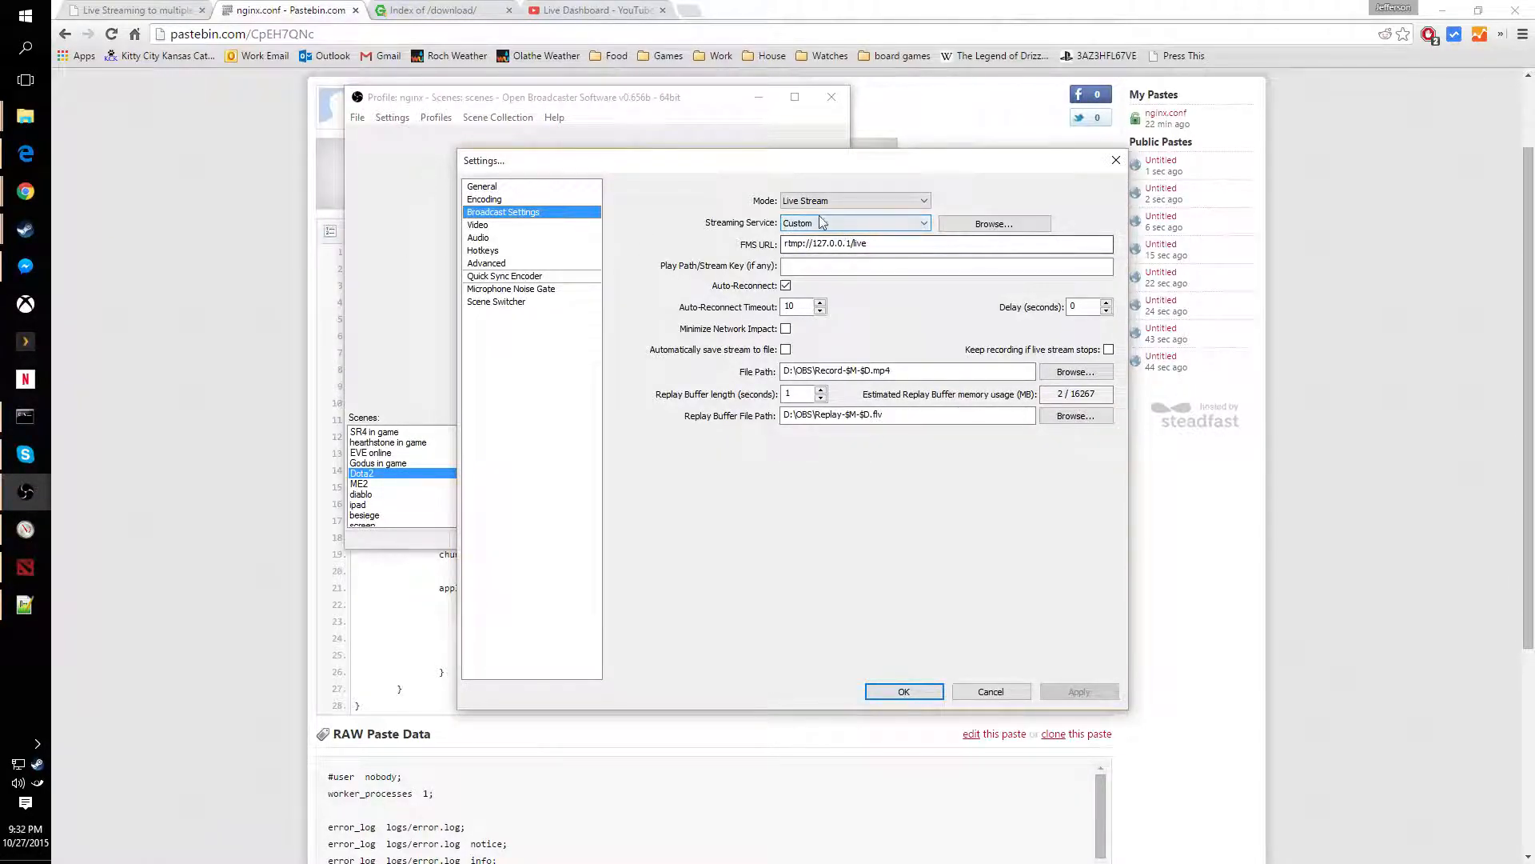
mouse_move(825, 229)
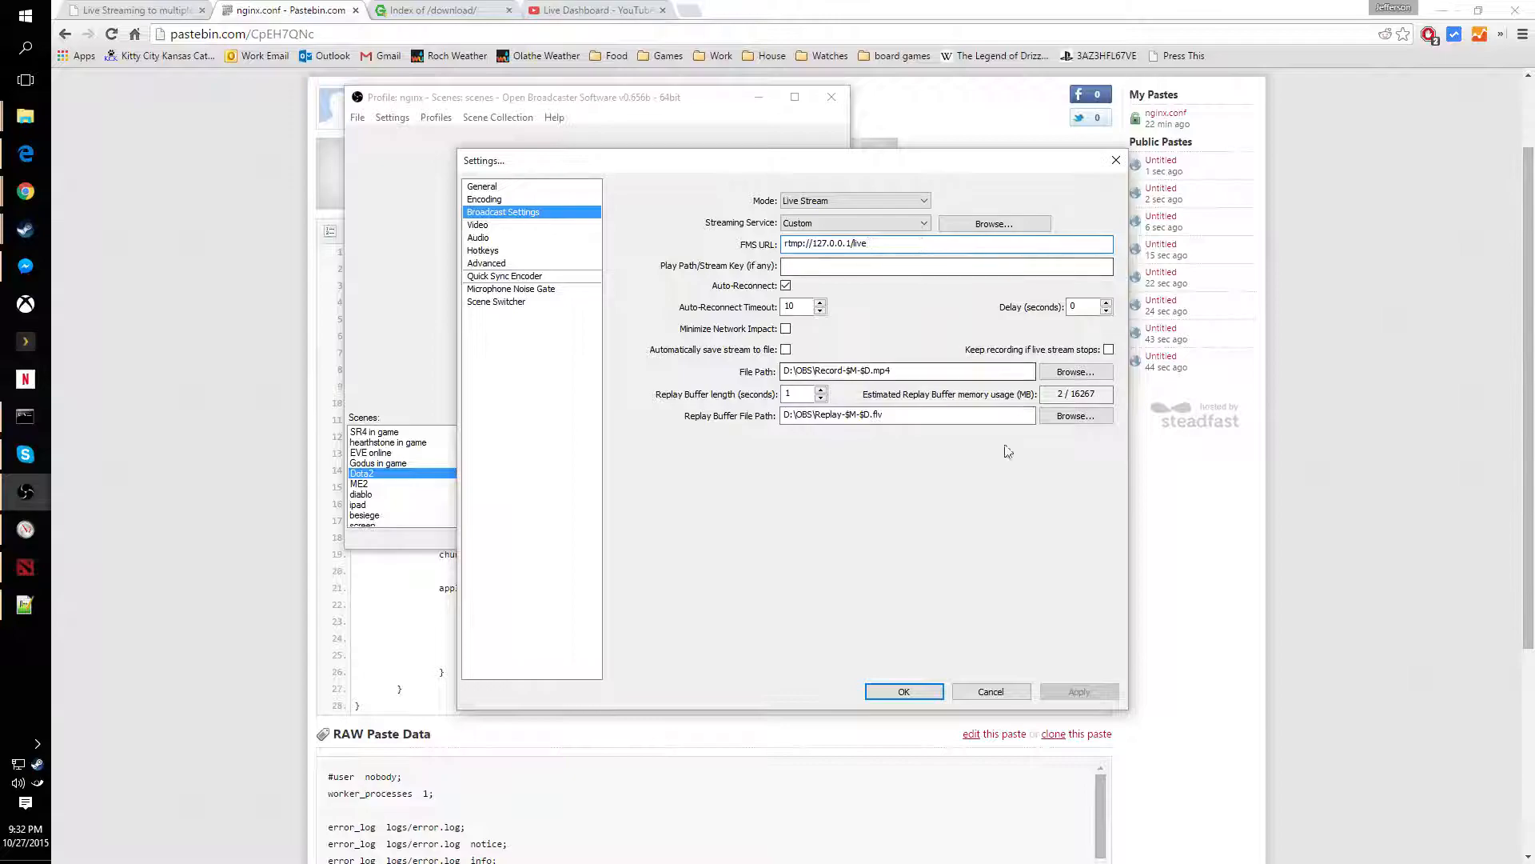
left_click(902, 691)
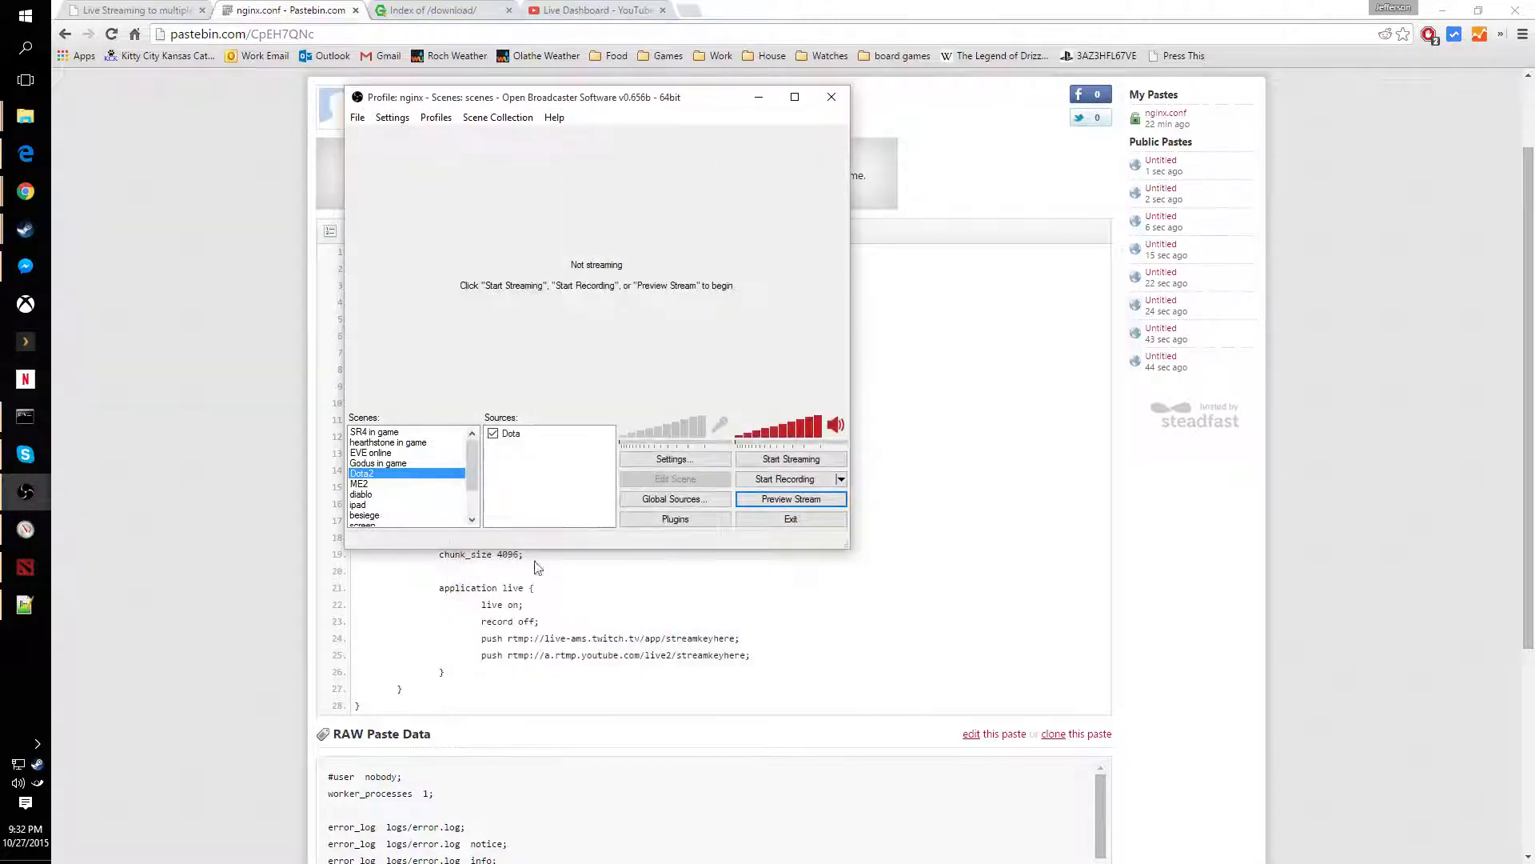
mouse_move(790, 459)
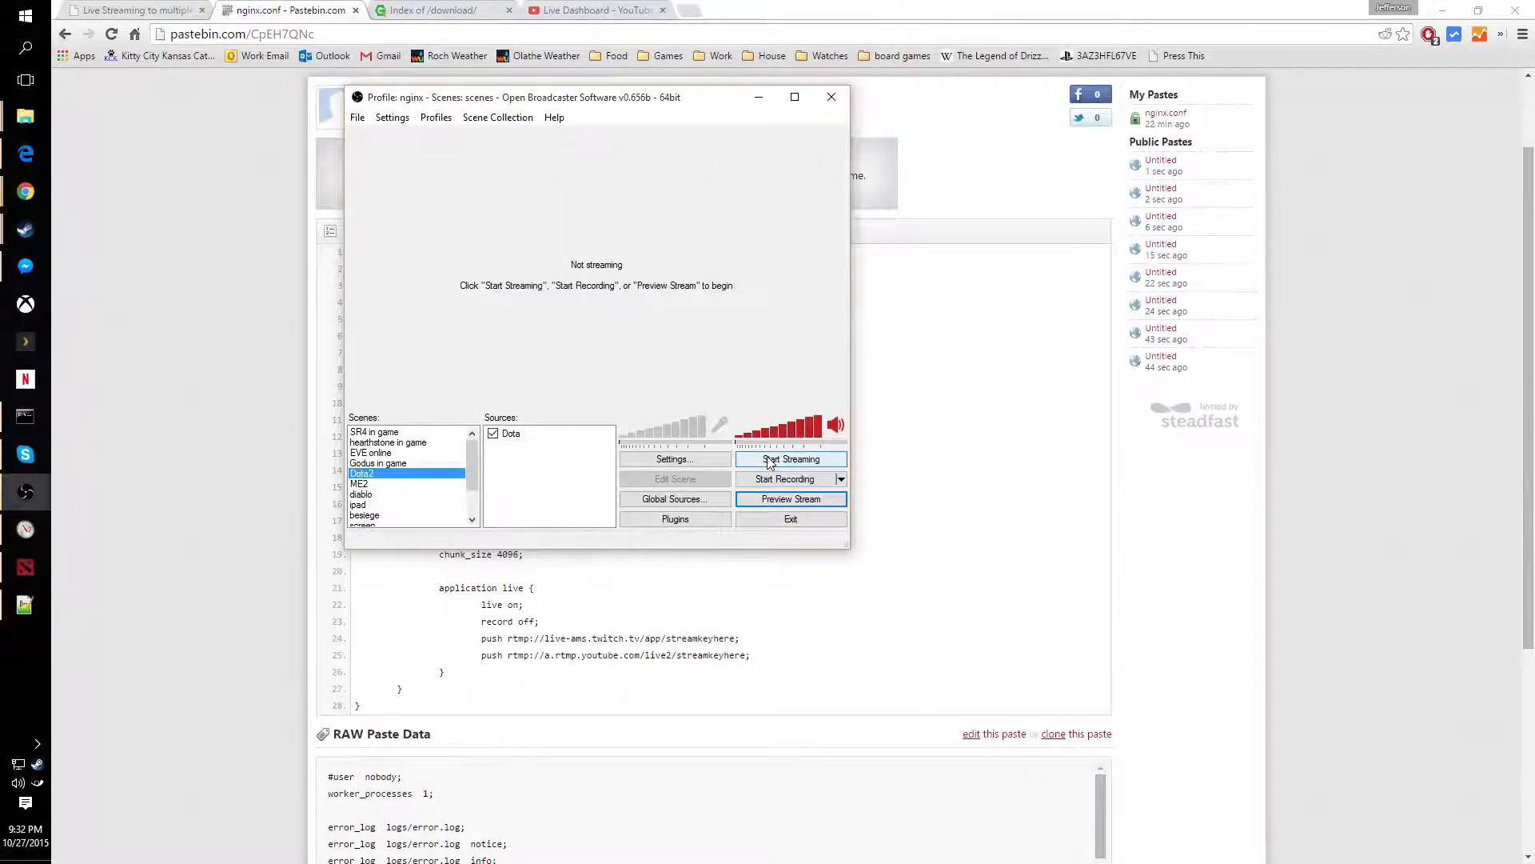
left_click(789, 459)
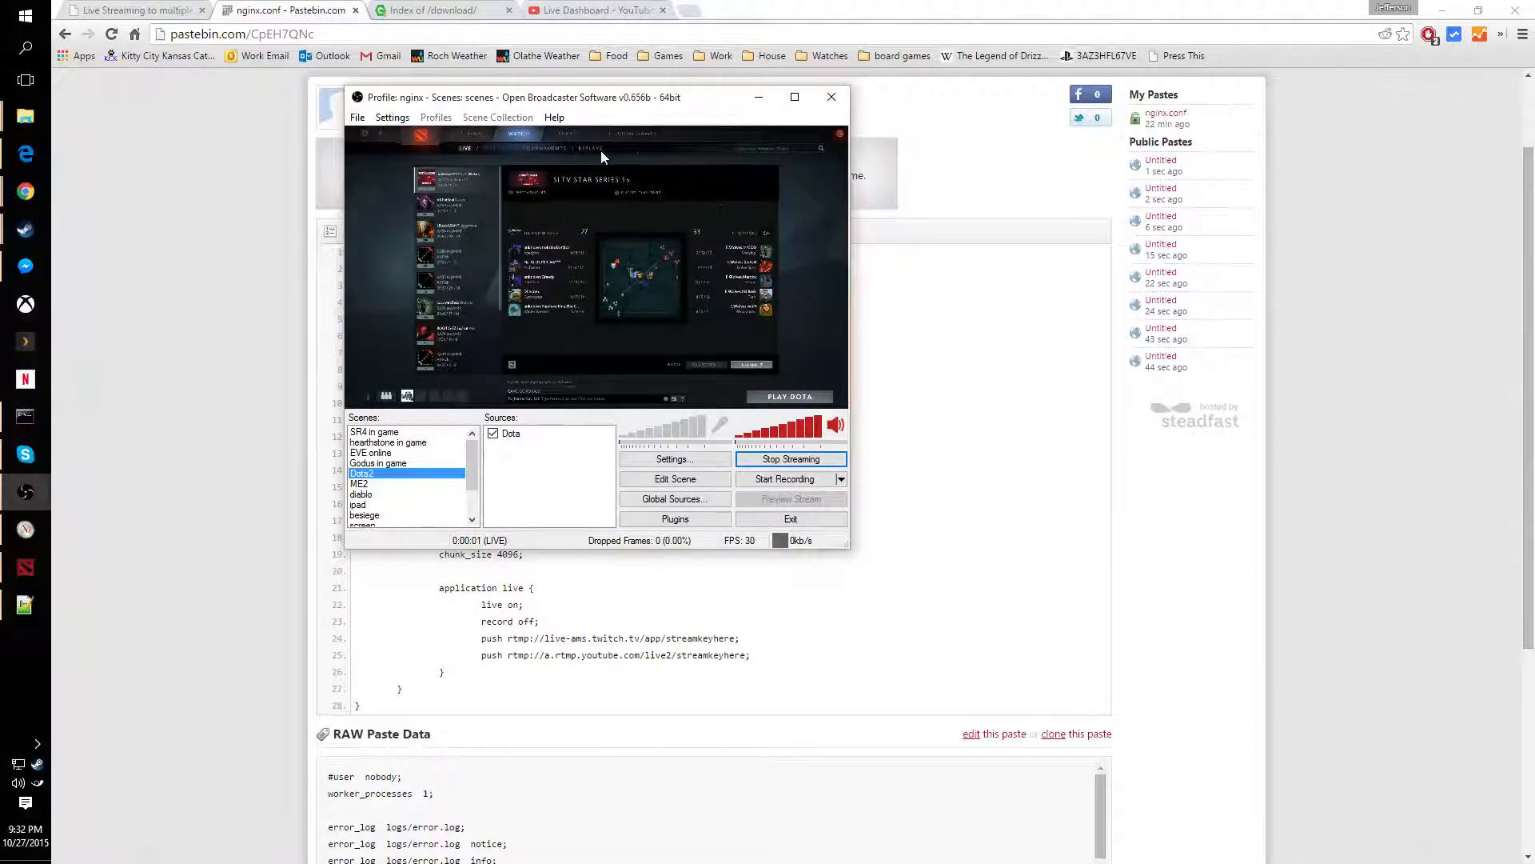
left_click(789, 459)
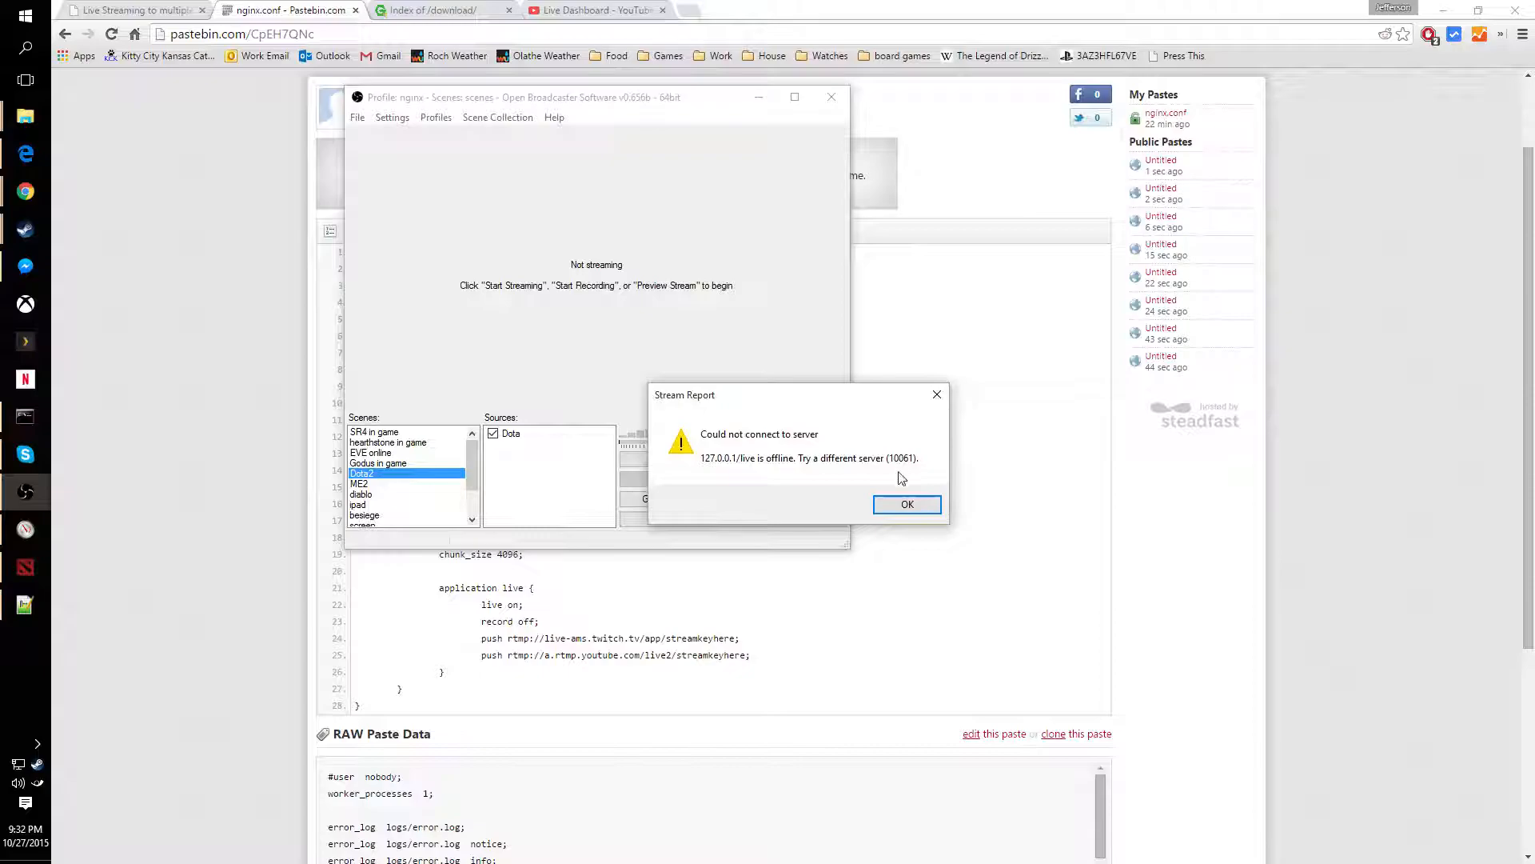
left_click(905, 504)
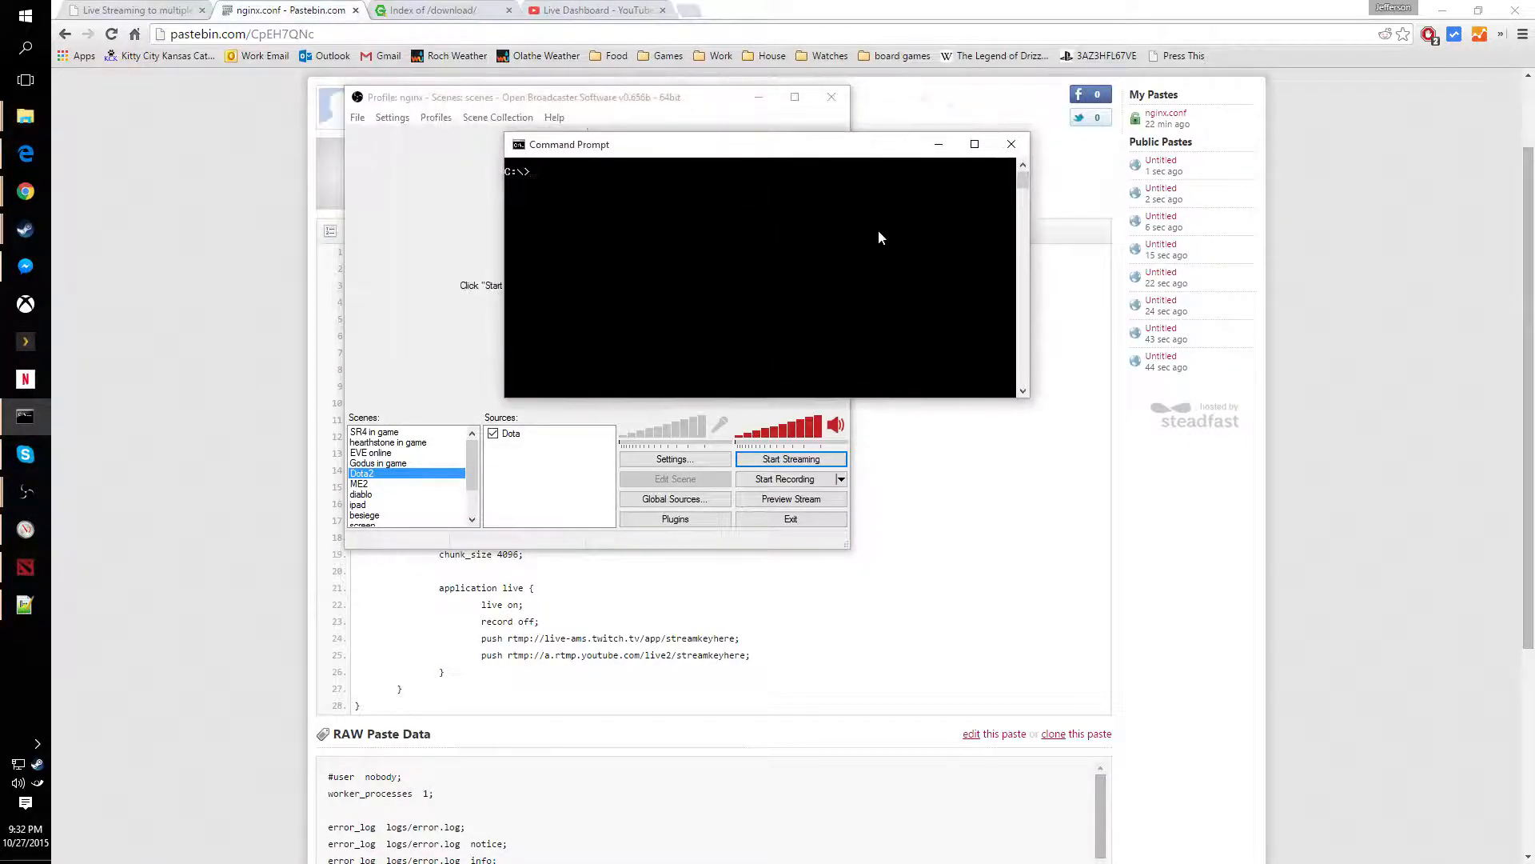
- Run nginx.exe from C:\nginx in Command Prompt and start streaming in OBS
type("cd ng")
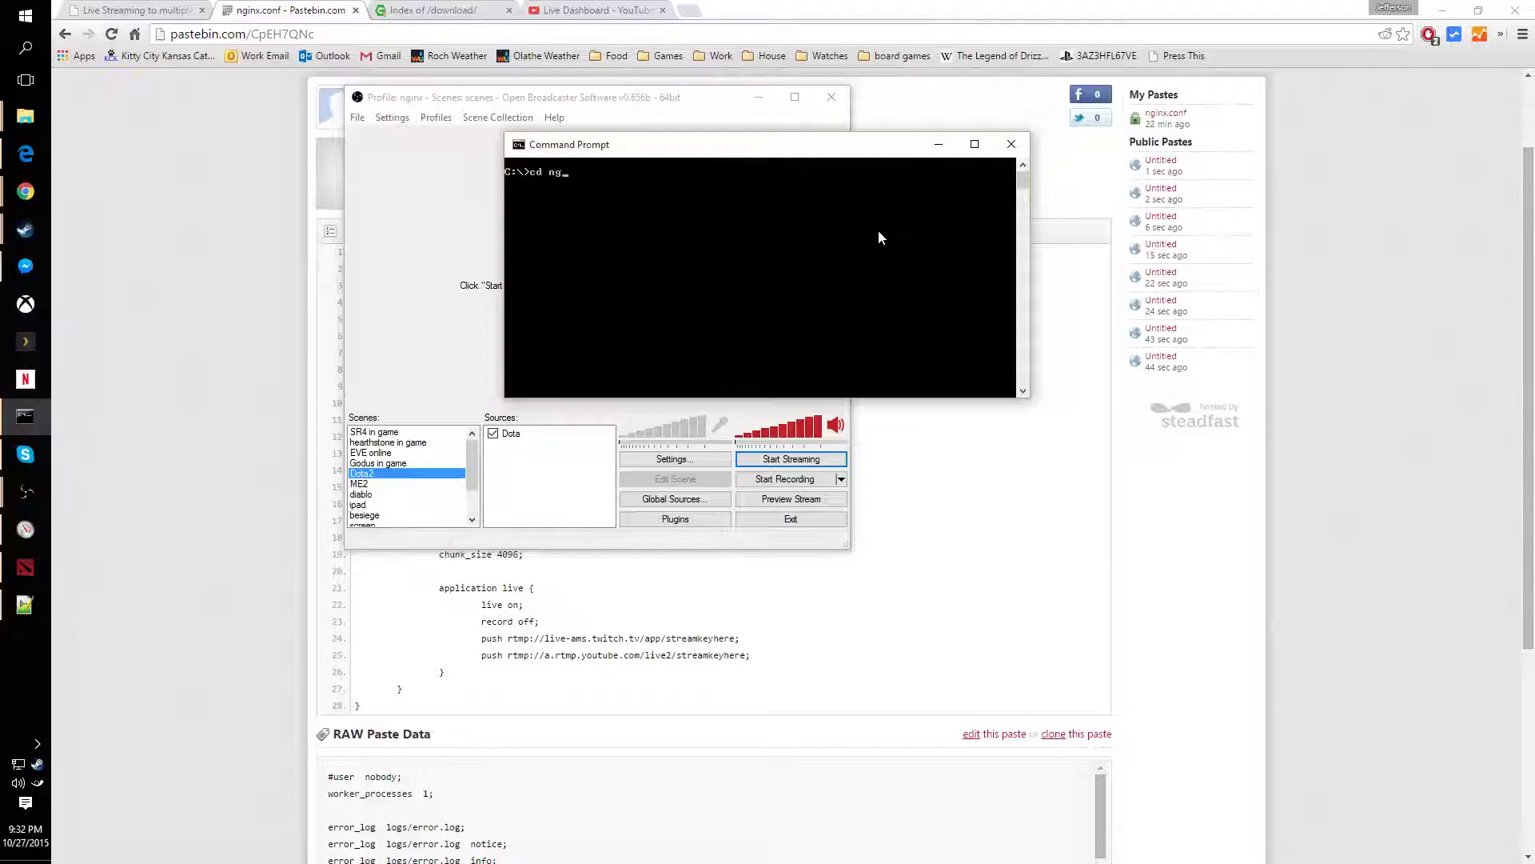
key("Return")
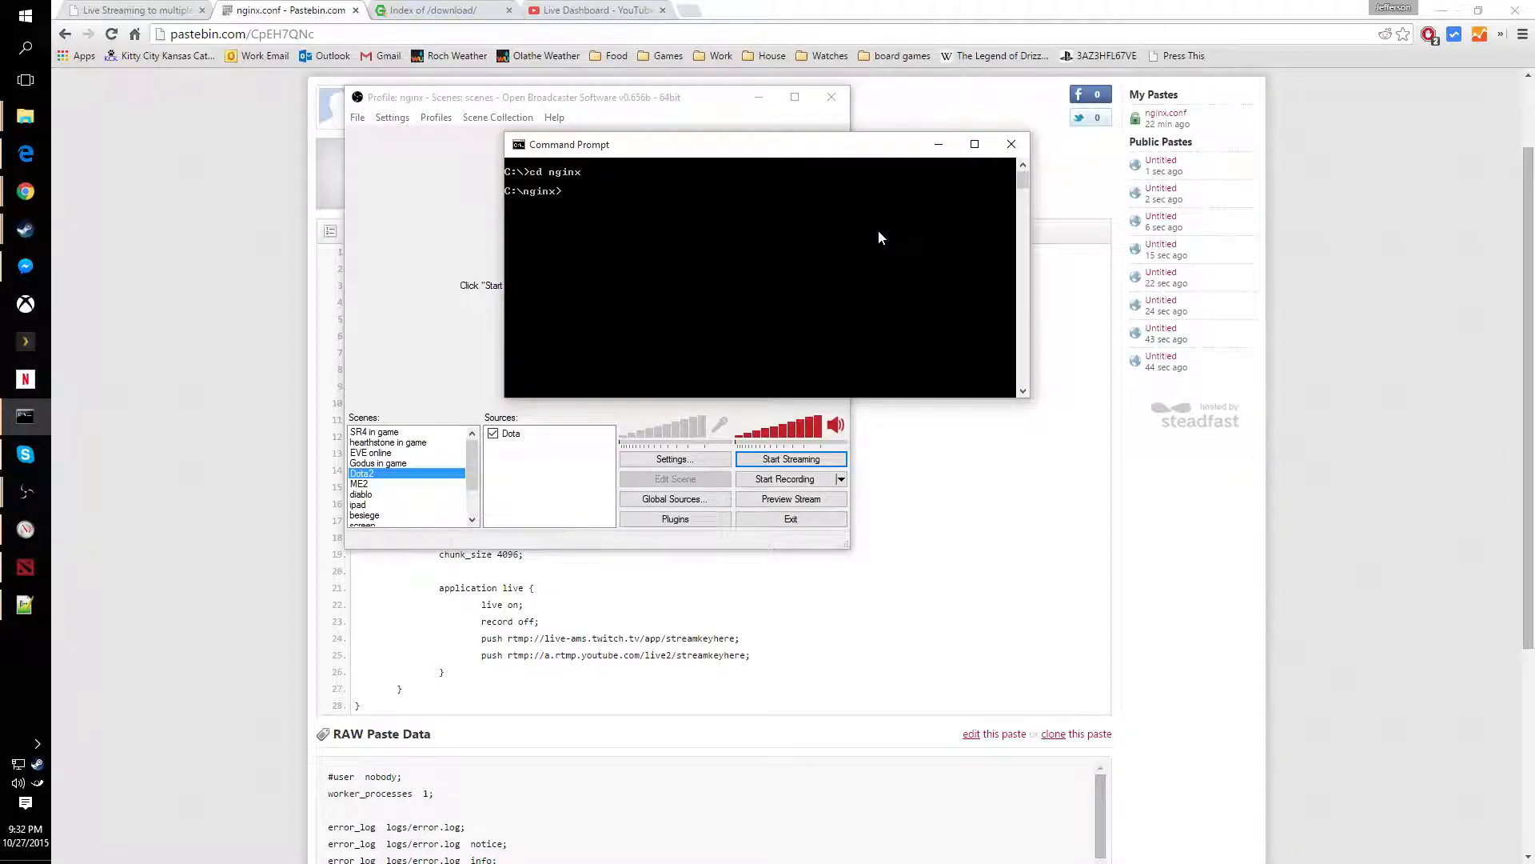
type("nginx.exe")
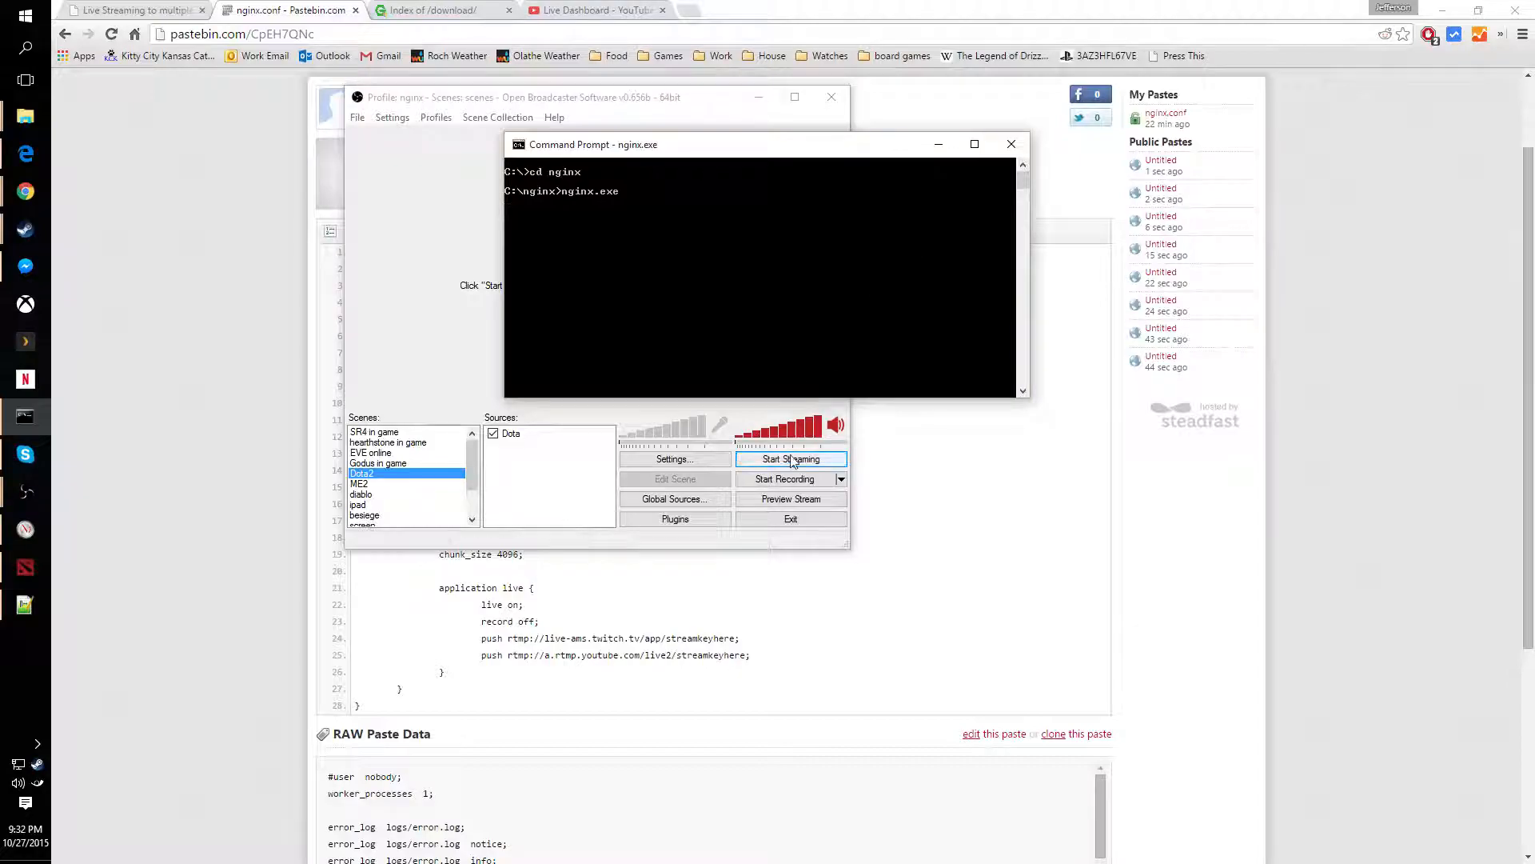
left_click(790, 459)
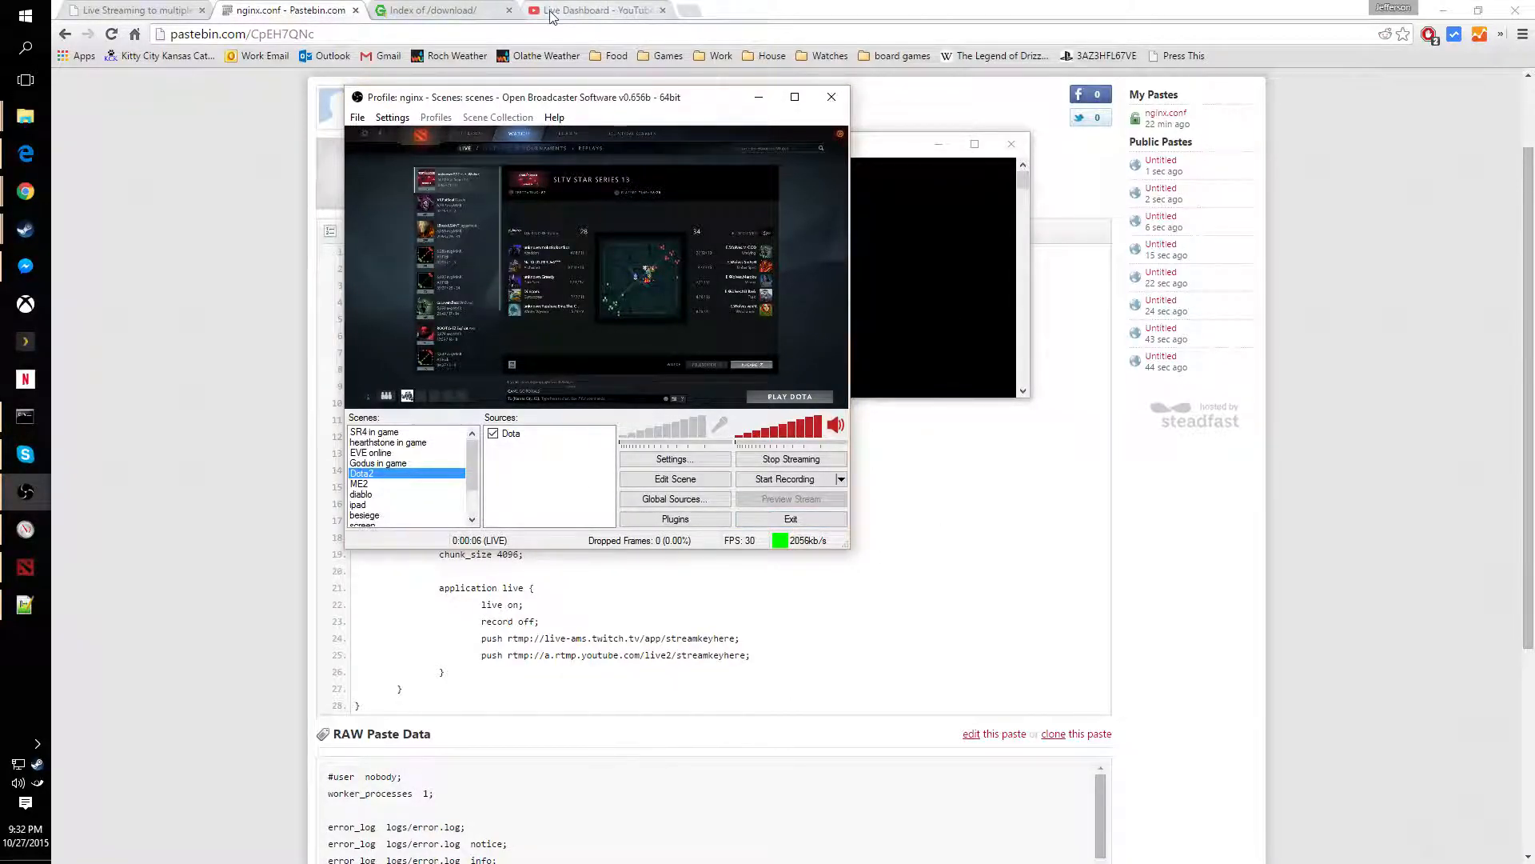
- Show the YouTube Live Dashboard receiving content and dismiss the Other live streams panel
left_click(597, 11)
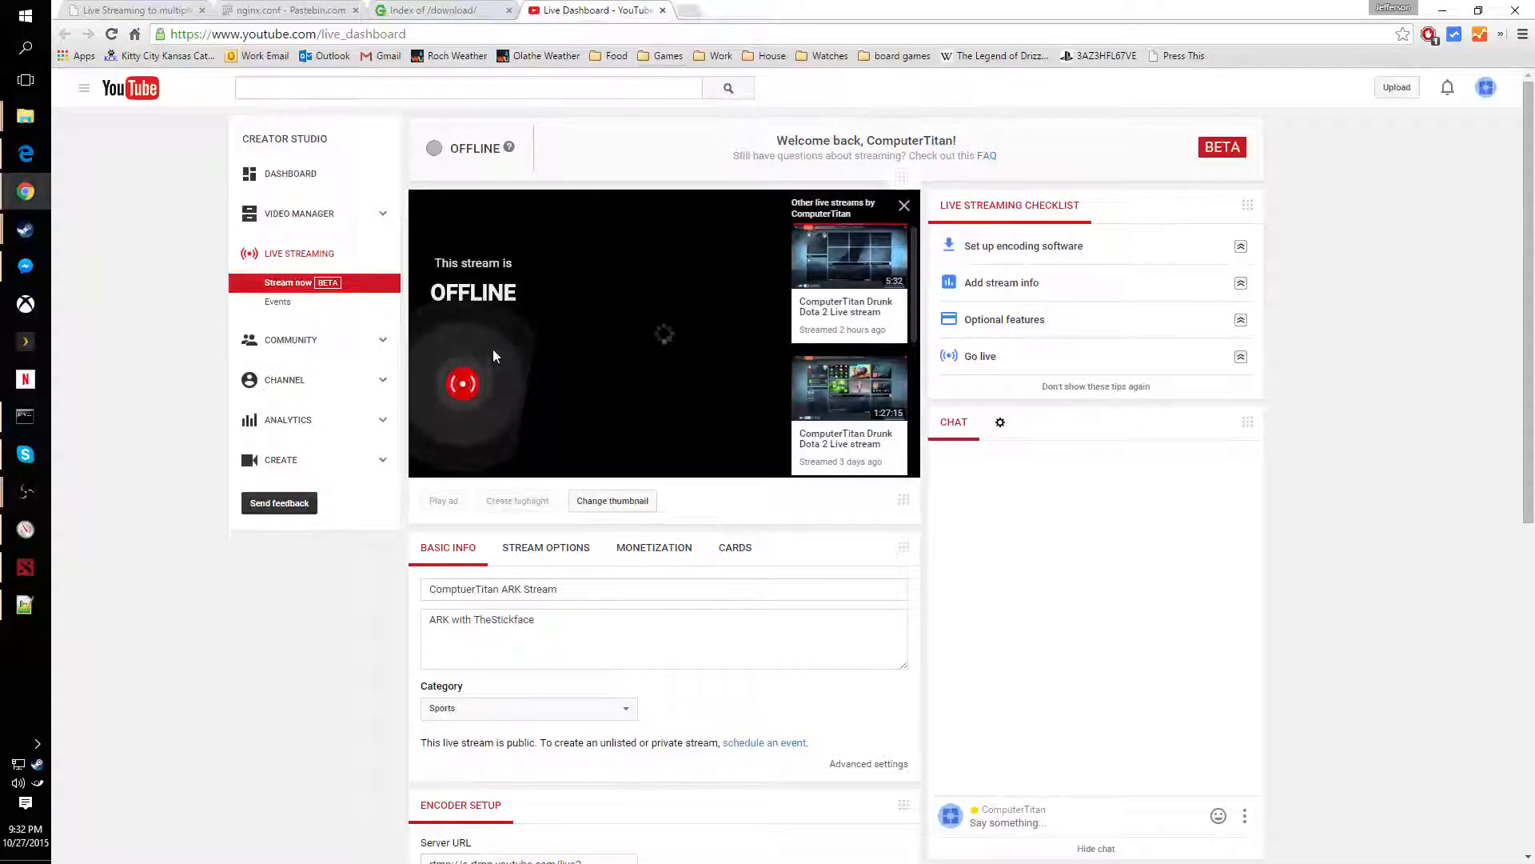
mouse_move(125, 569)
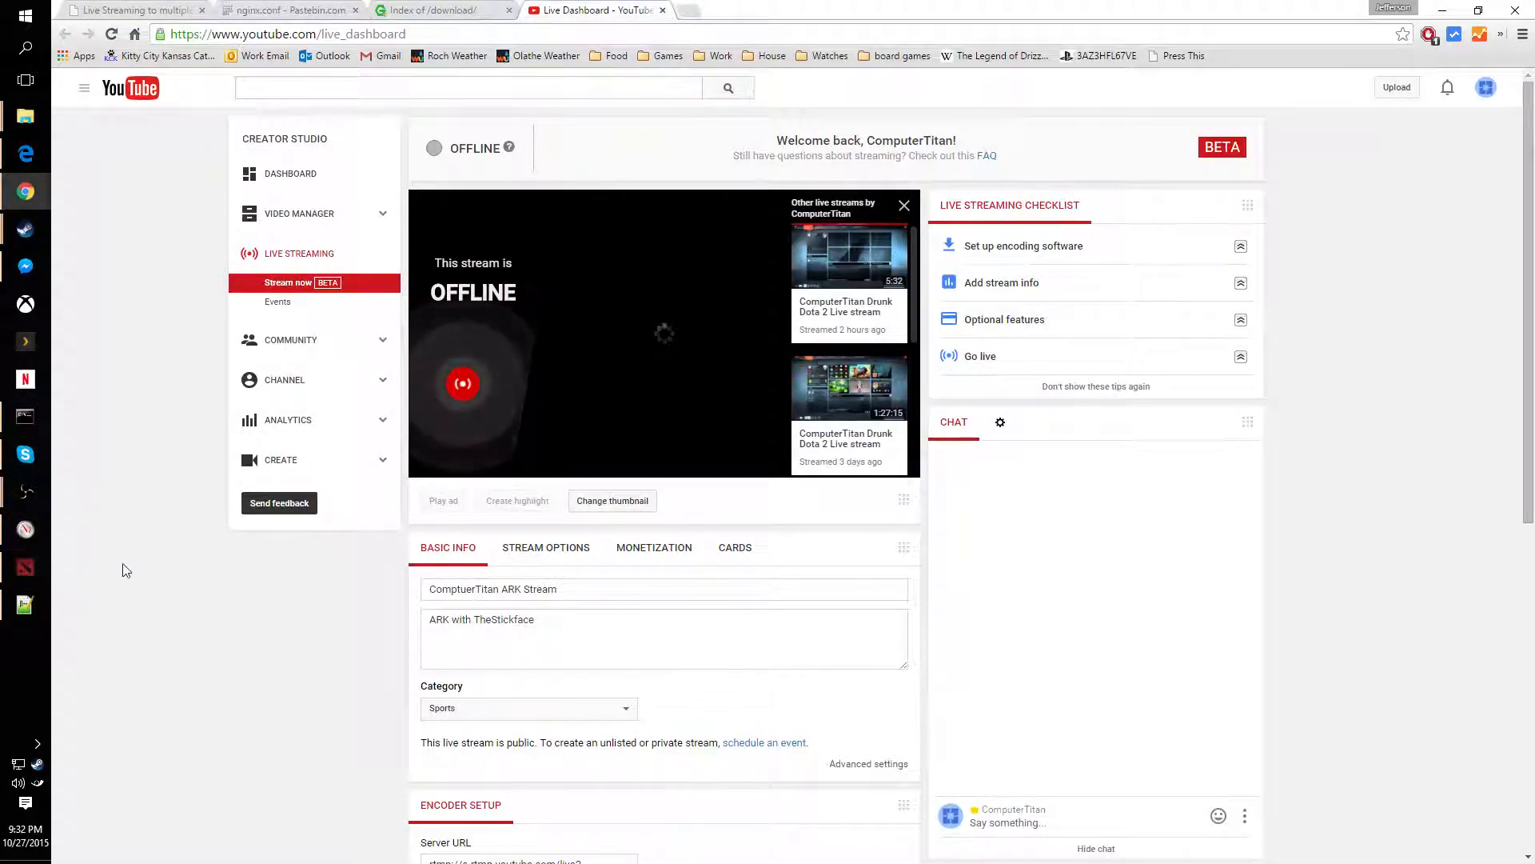
mouse_move(63, 381)
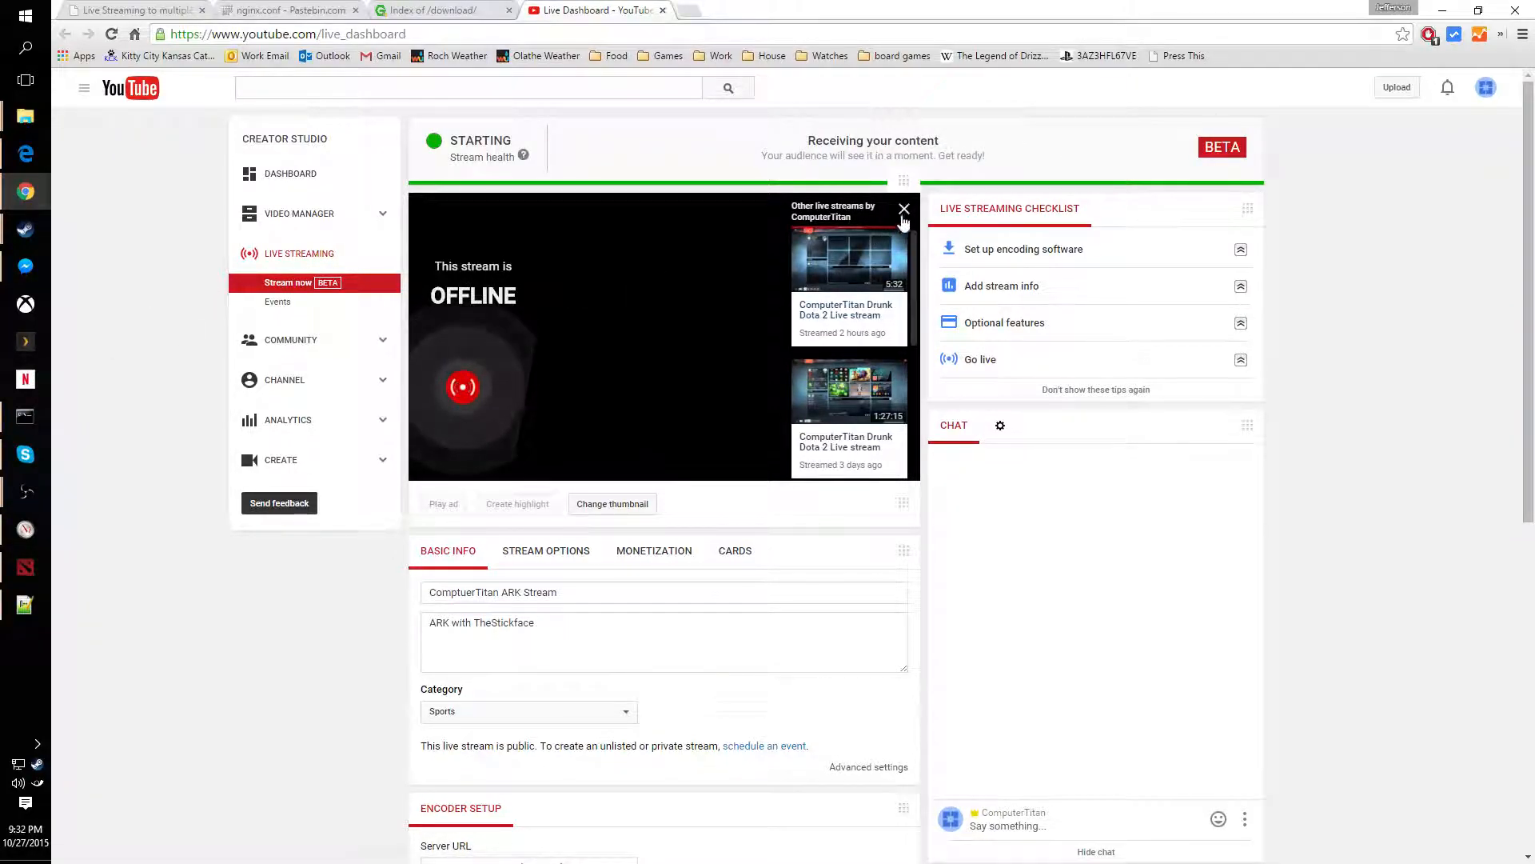
left_click(902, 211)
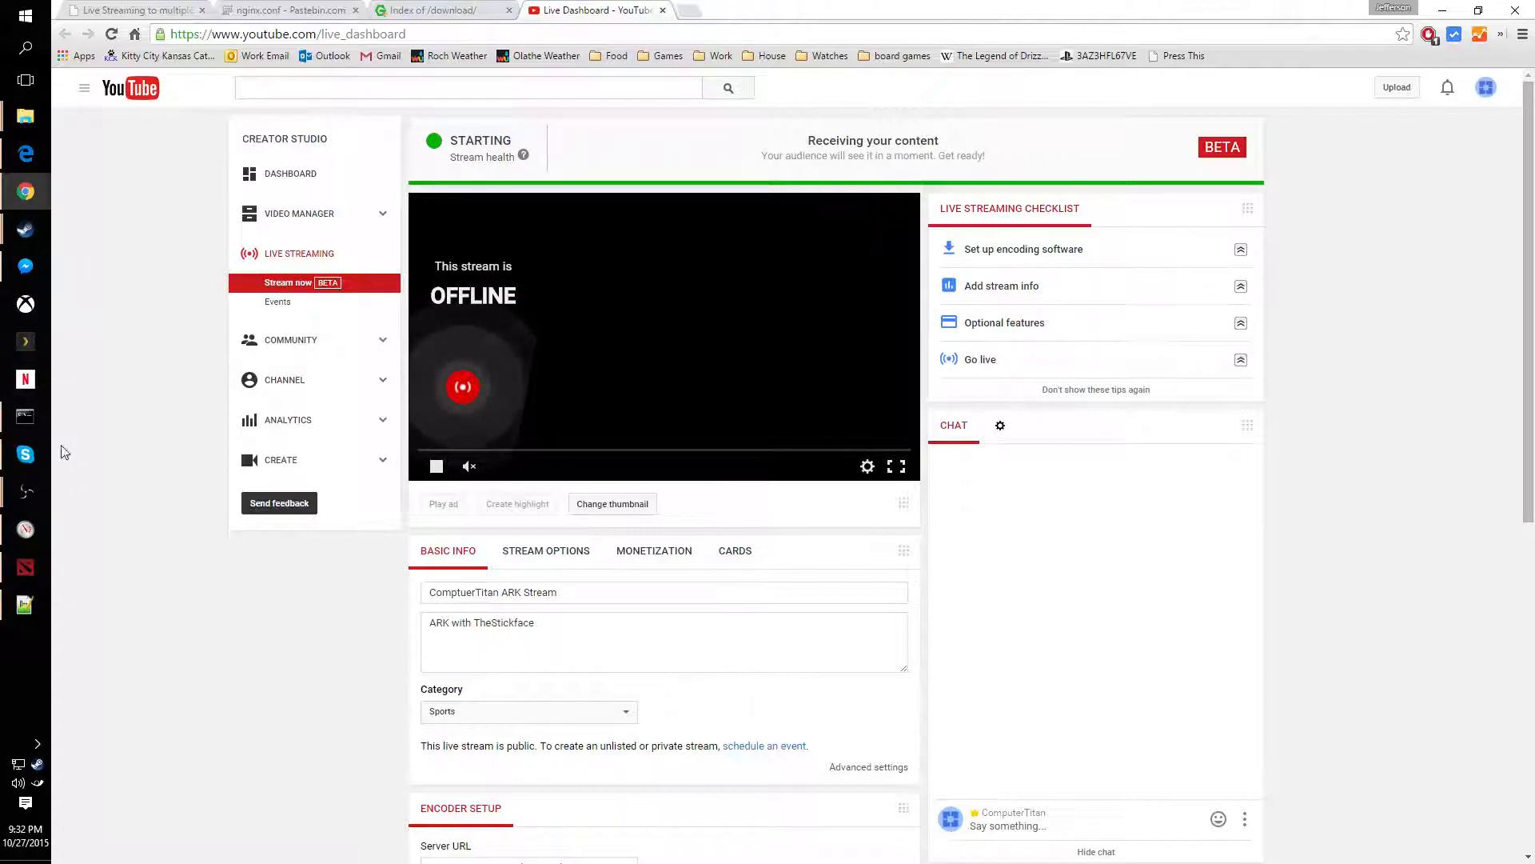